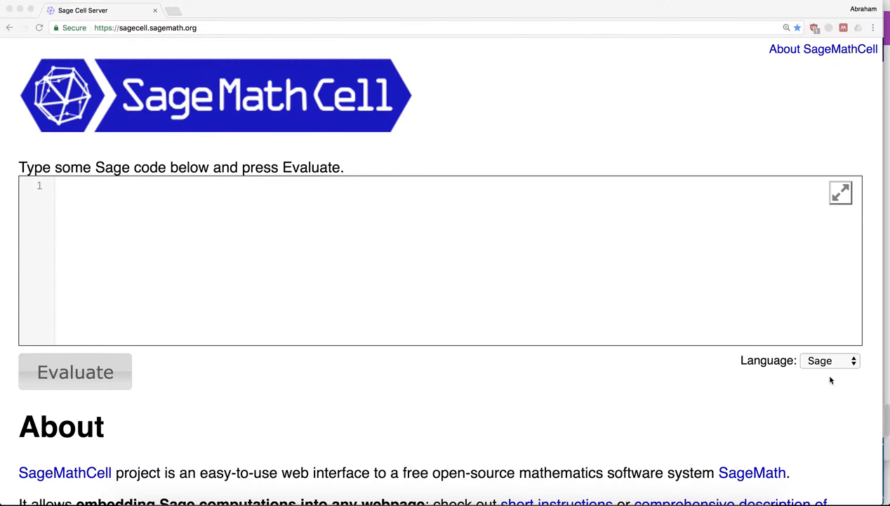
Step: Switch the code cell language from Sage to Python
left_click(830, 360)
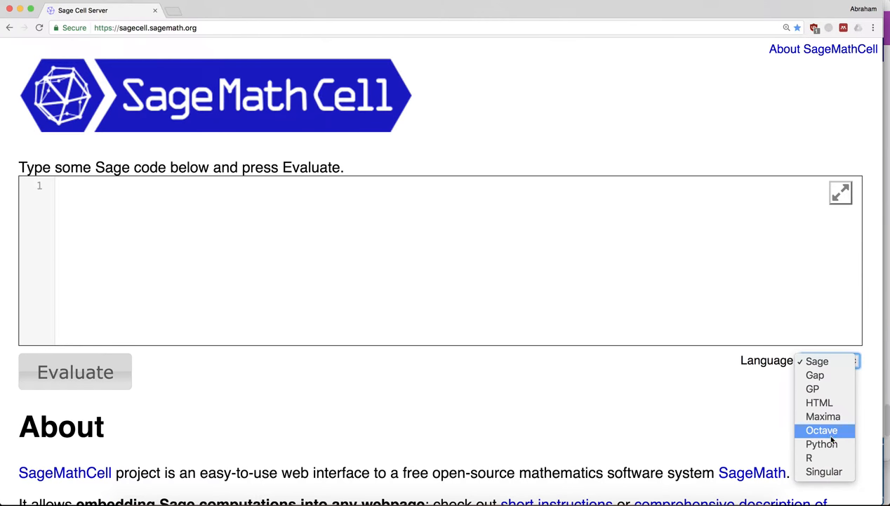
left_click(822, 444)
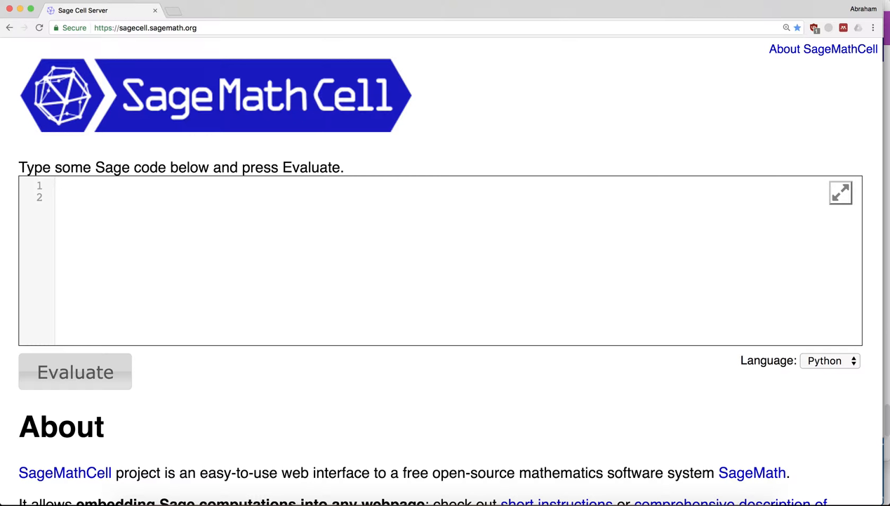
Step: Define myfunction(x) that computes output = 7*x*x and returns it
type("def")
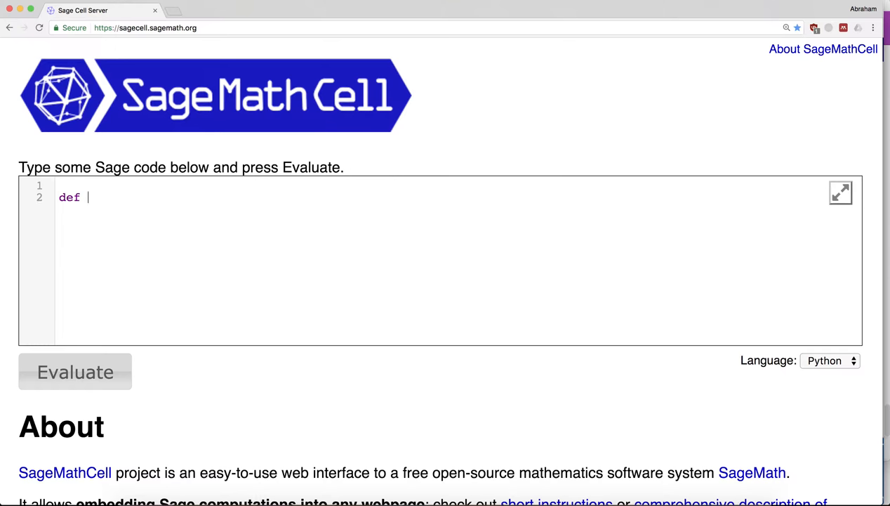
type("myf")
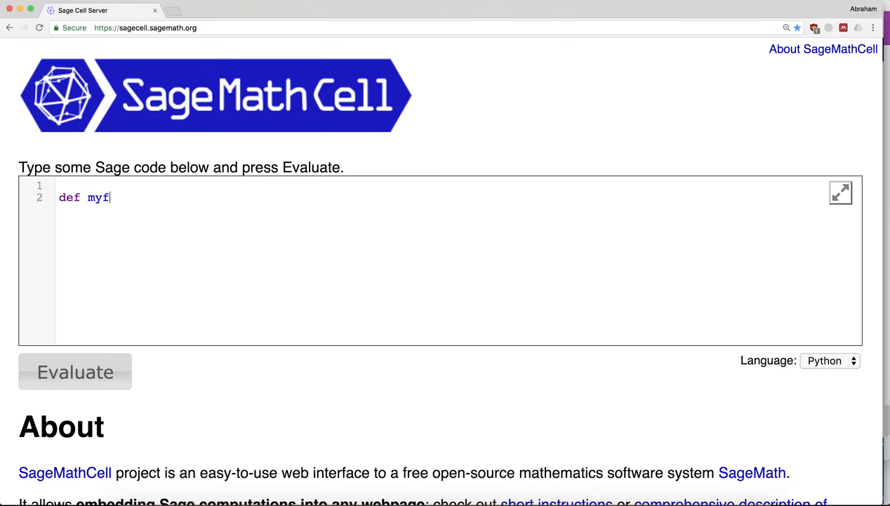
type("unction")
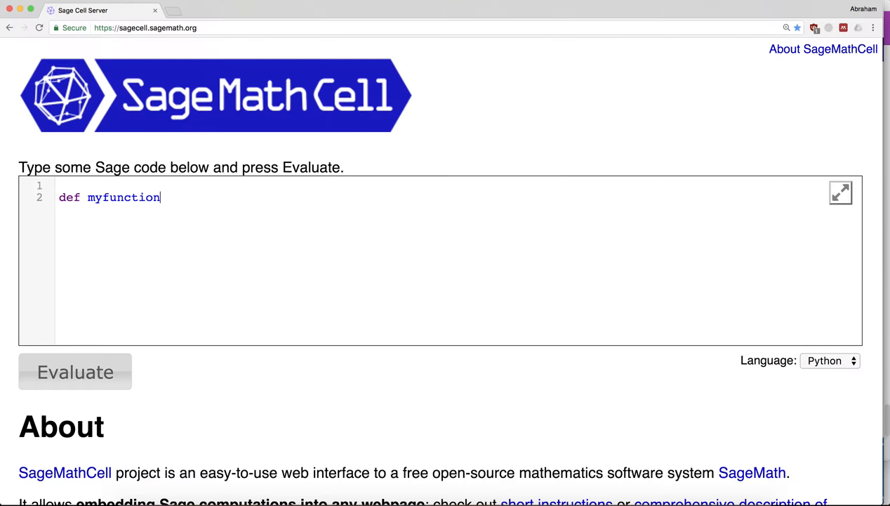
type("(")
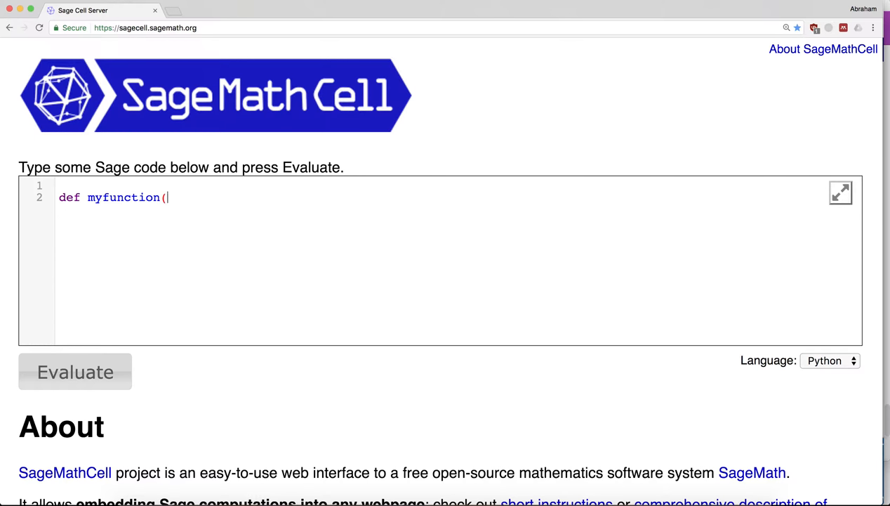
type("x):")
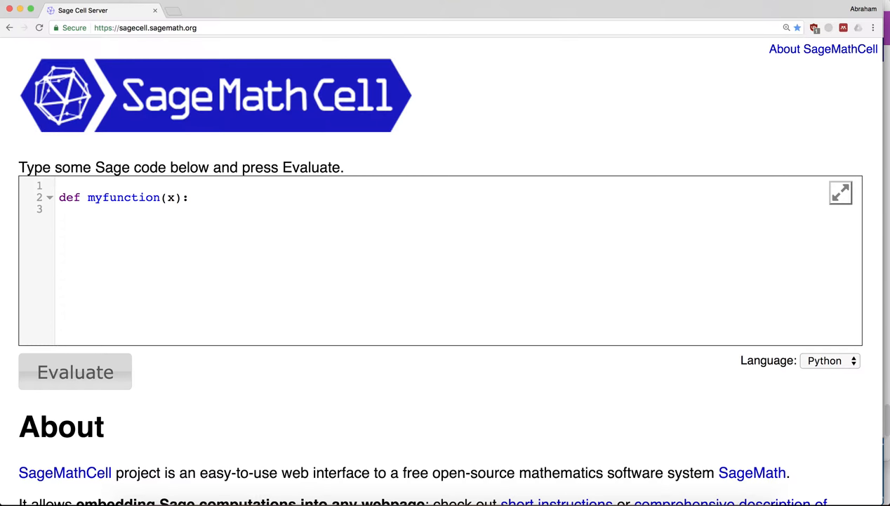
type("output =")
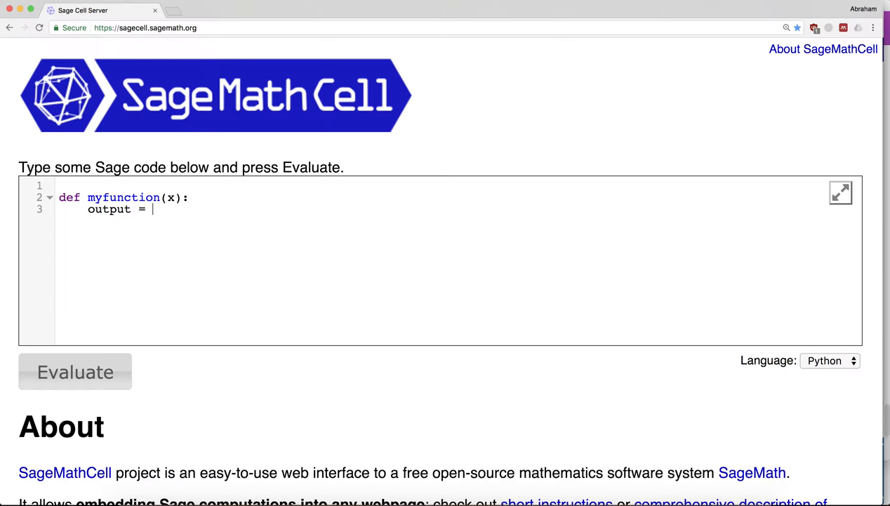
type("x*x")
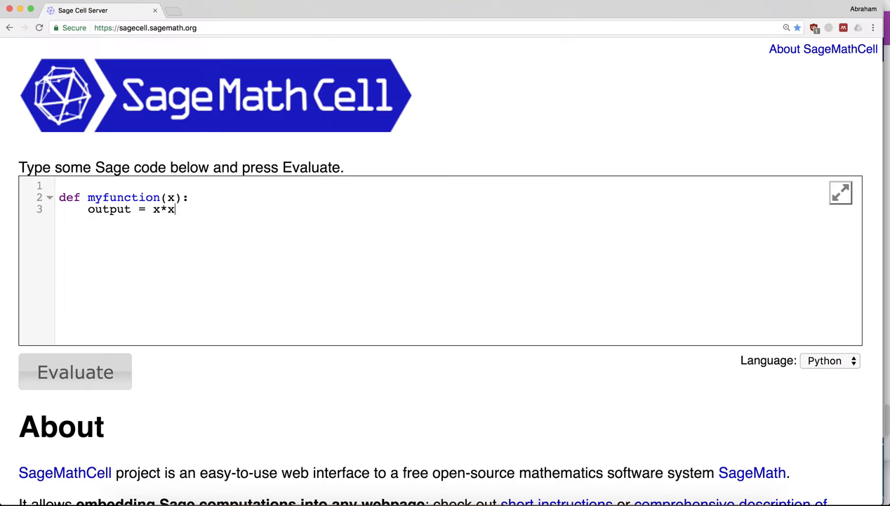
type("7*")
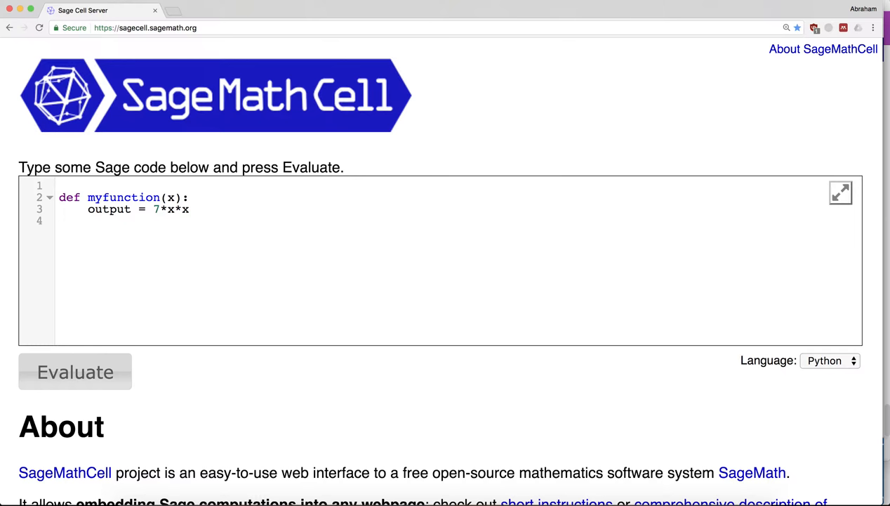
type("return output")
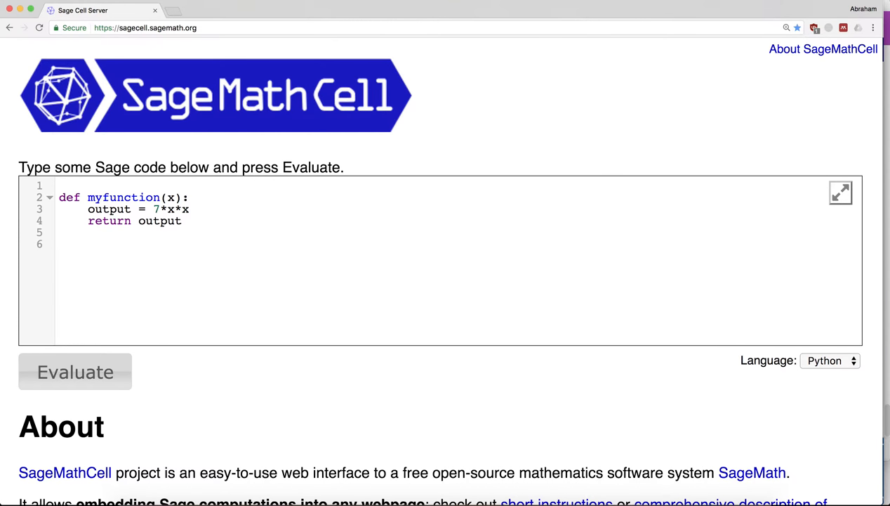
Step: Add a call myfunction(100) after the definition
type("myfunctio")
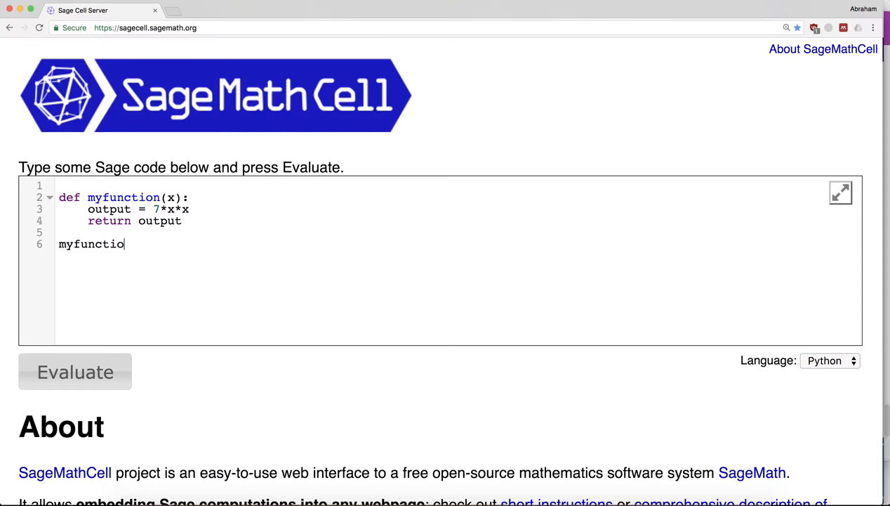
type("n(100)")
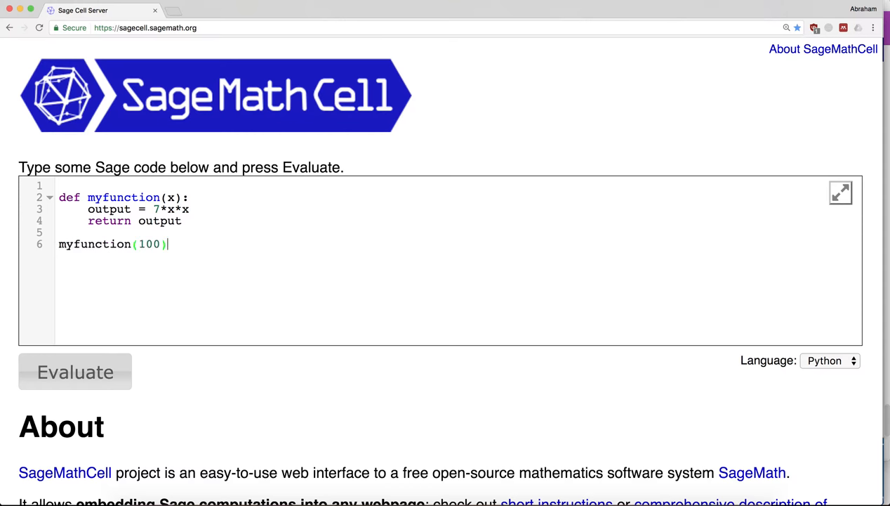
Step: Wrap myfunction(100) in print() and evaluate to output 70000
left_click(76, 371)
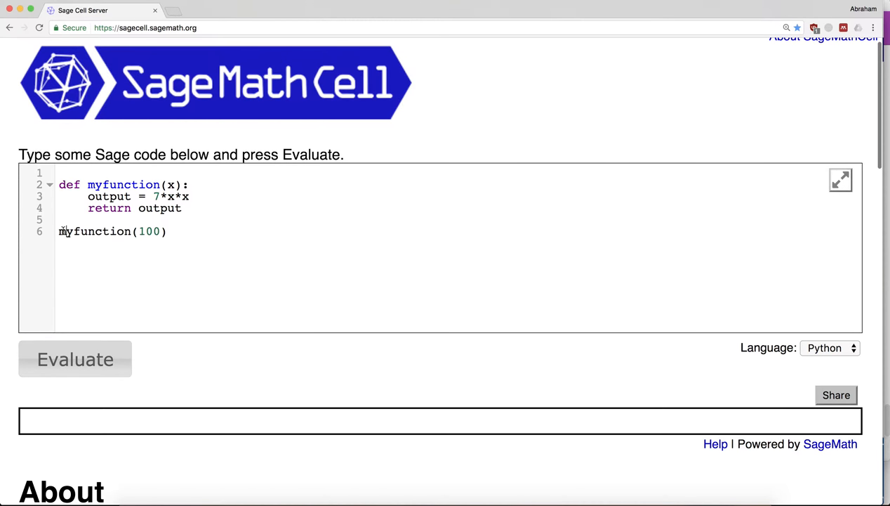
type("print(")
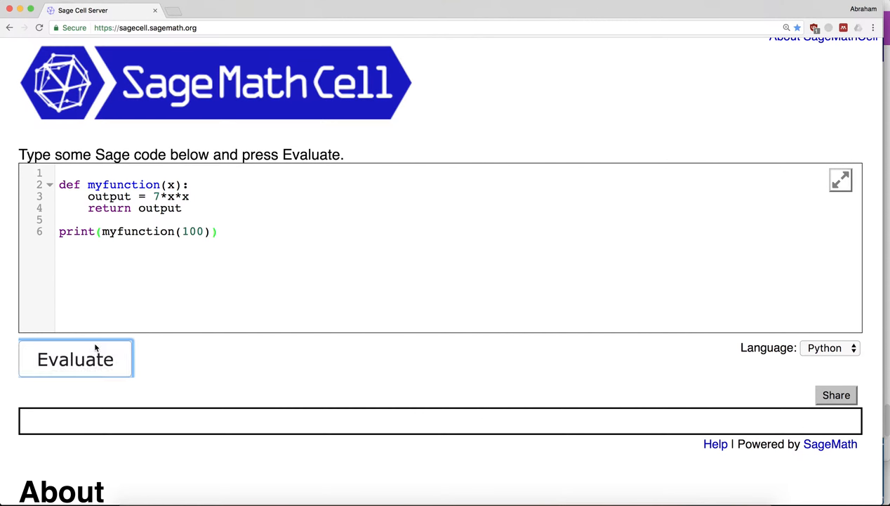
left_click(75, 358)
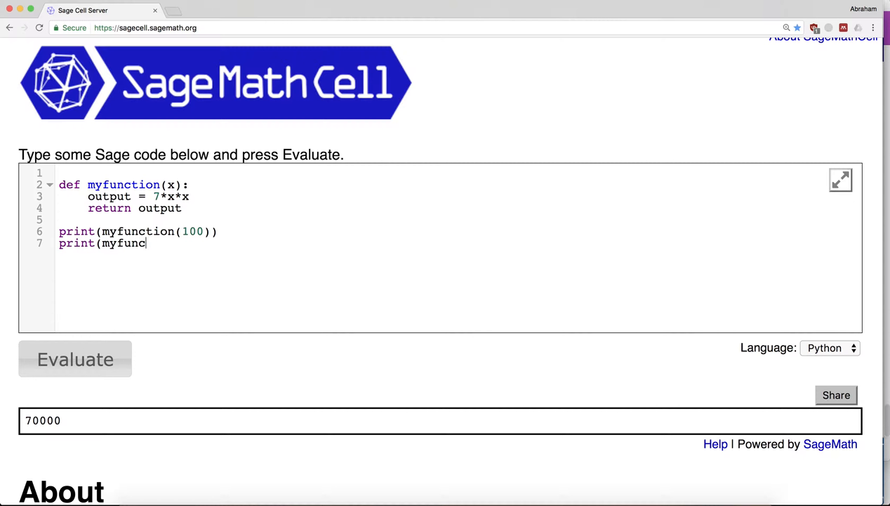
Step: Add print(myfunction(5)) and evaluate again, outputting 70000 and 175
type("tion(10)")
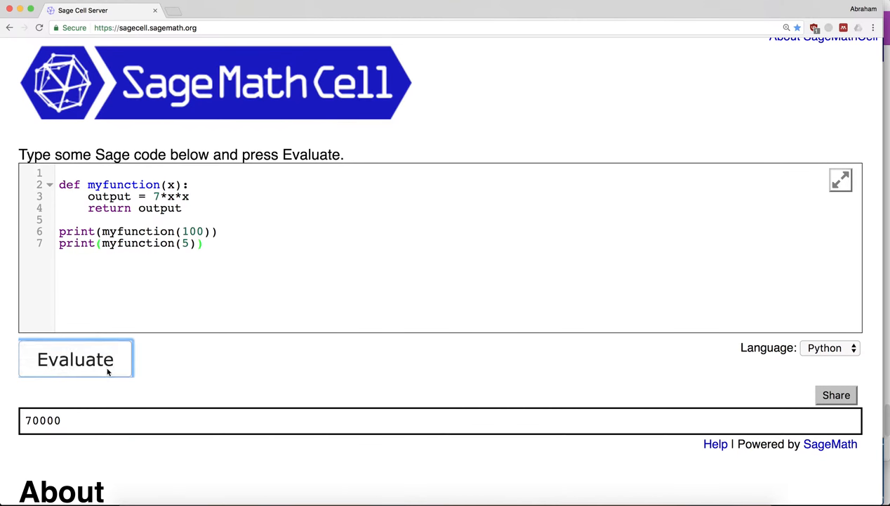
left_click(75, 359)
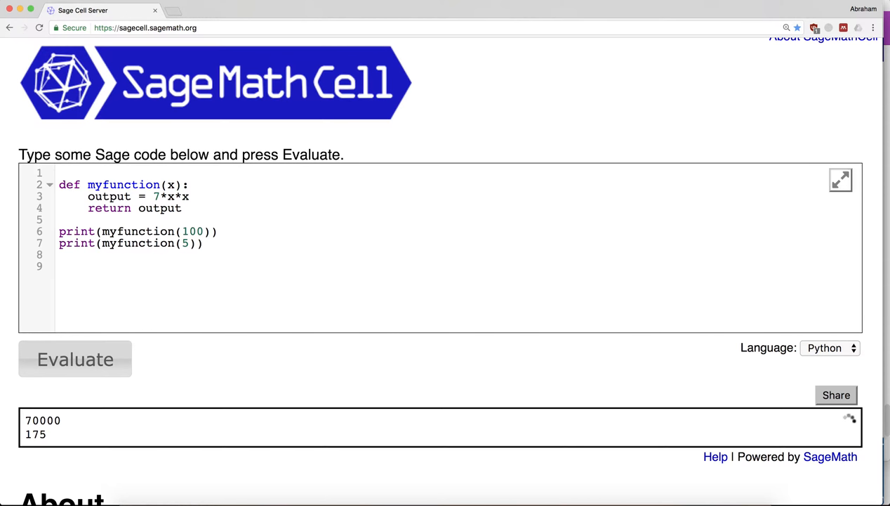
left_click(63, 265)
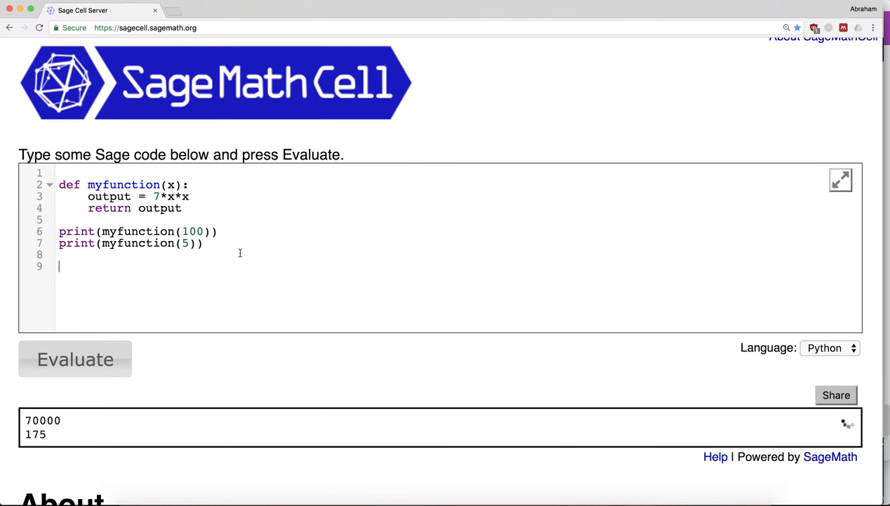
Step: Define L = list(range(1,21)), print it, and evaluate to show 1 through 20
type("L =")
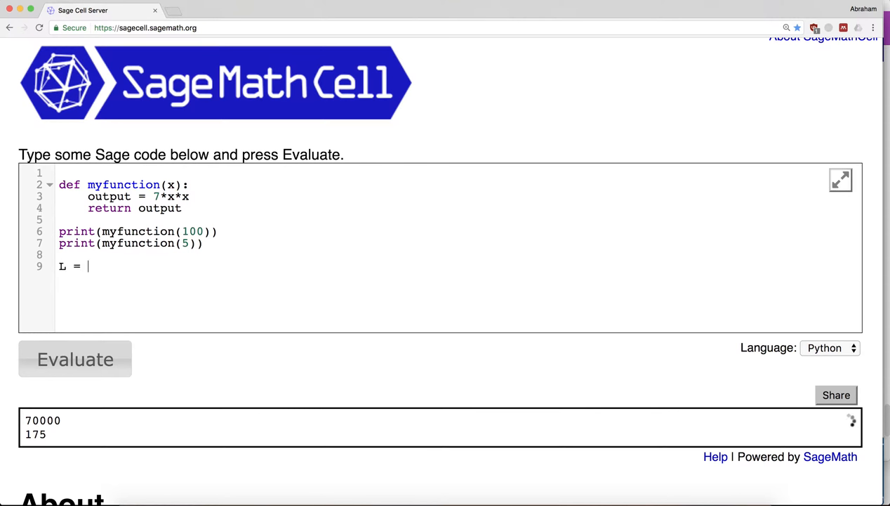
type("range(")
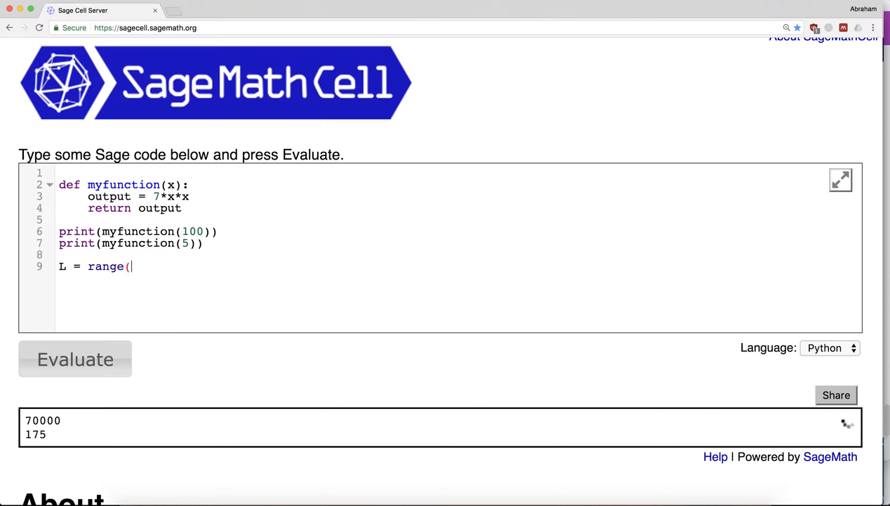
type("21)")
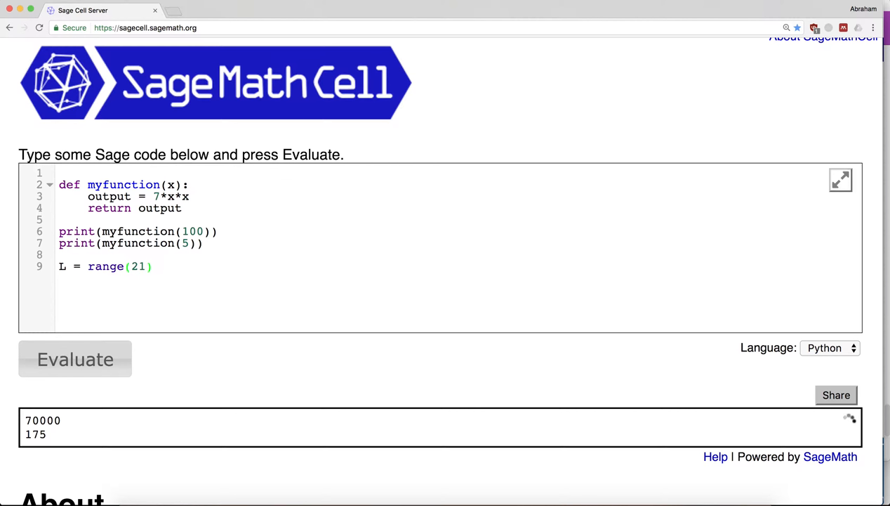
type("1,")
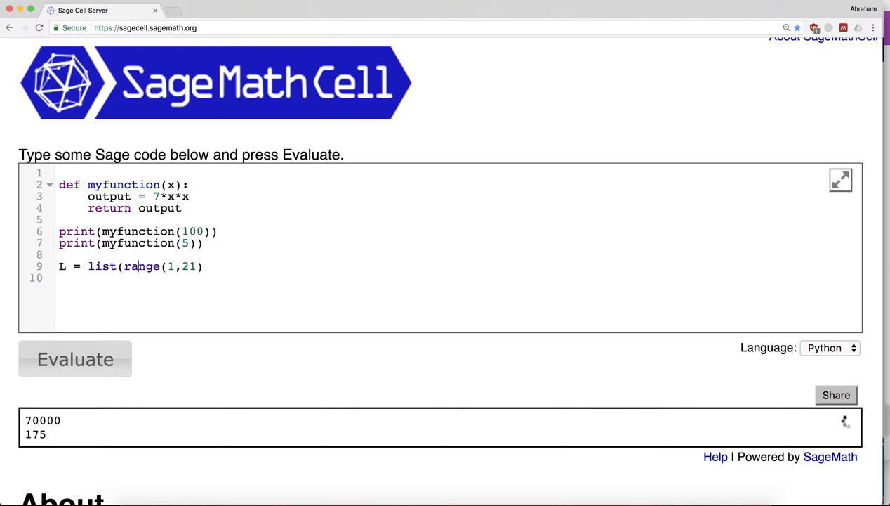
type(")")
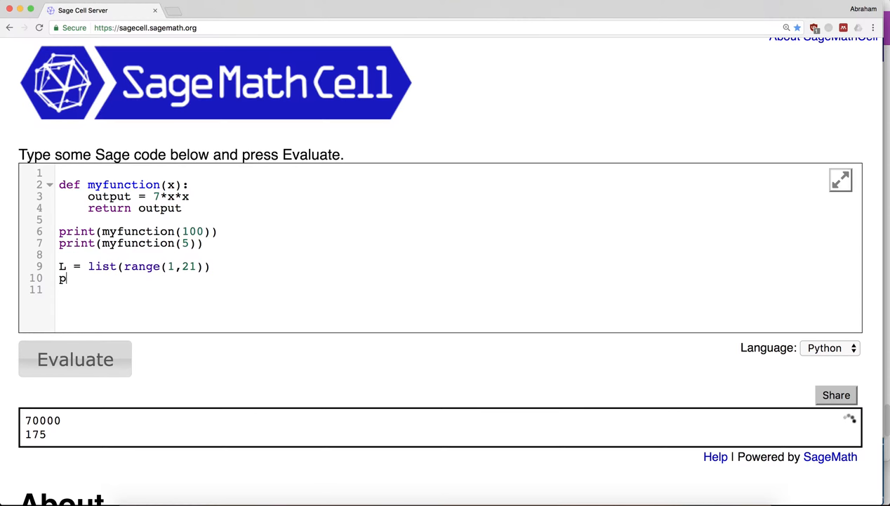
type("rint(L)")
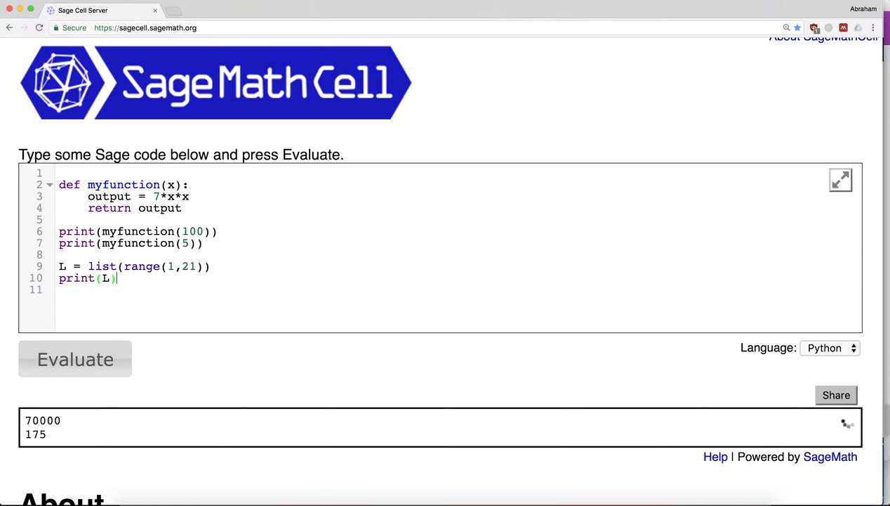
left_click(74, 360)
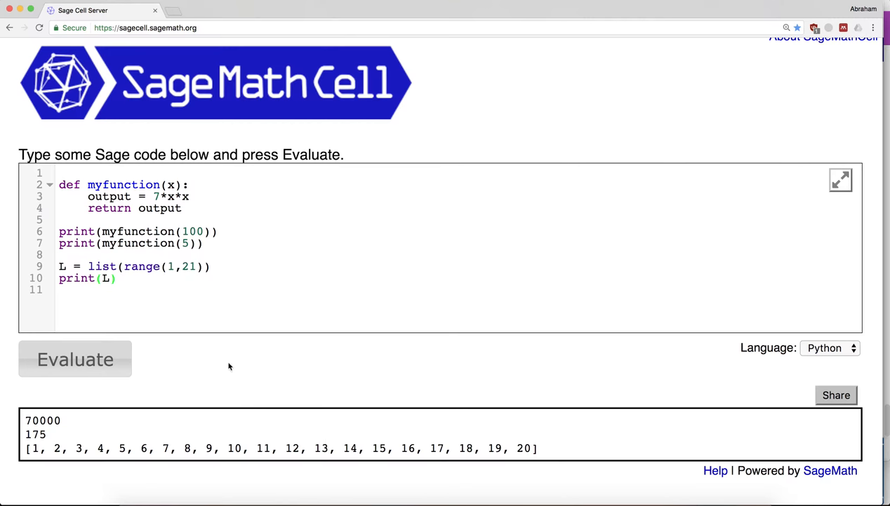
key("enter")
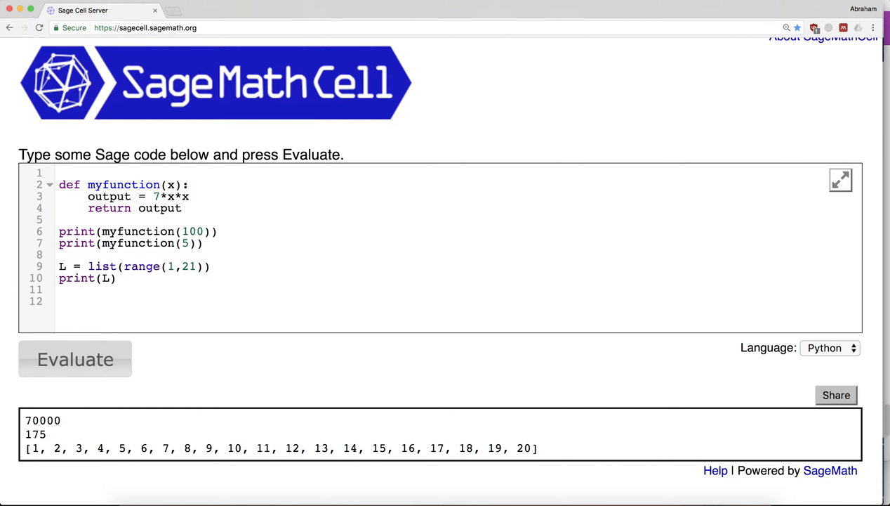
Step: Build L2 = [ myfunction(t) for t in L ] and print it, showing 7 through 2800
type("L2")
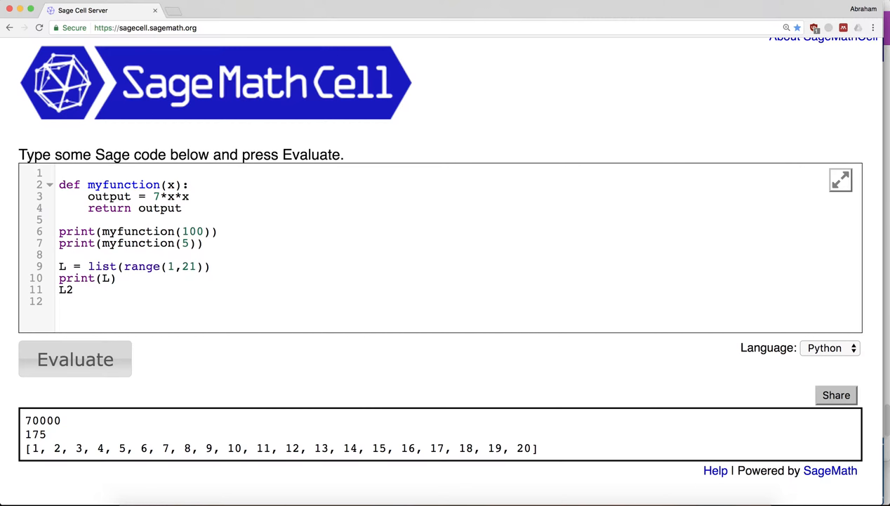
type("= [")
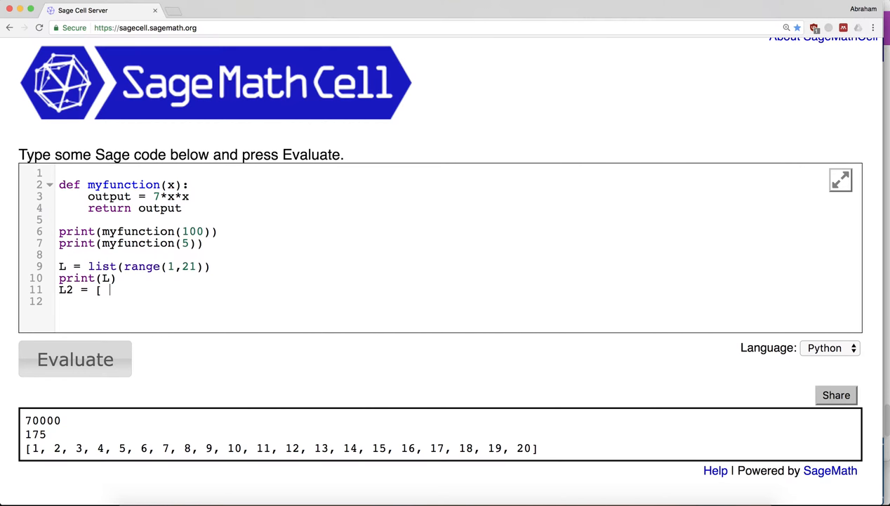
type("m")
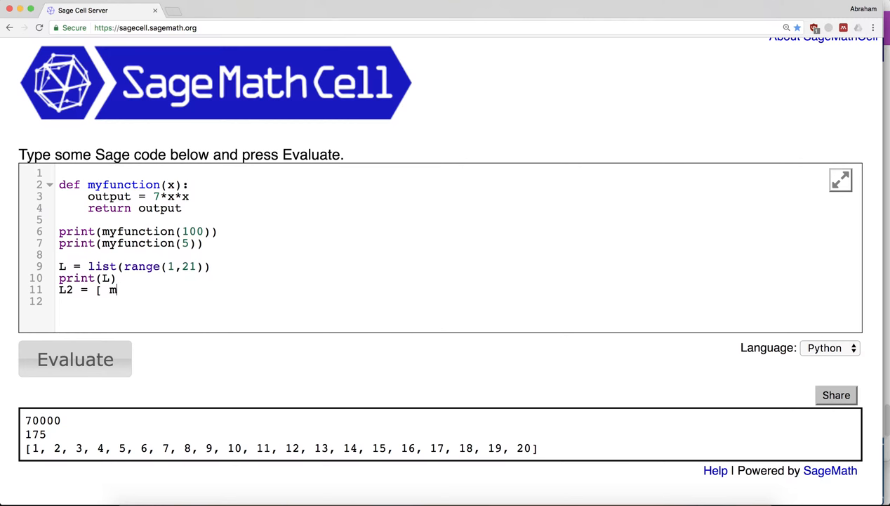
type("yfunction(")
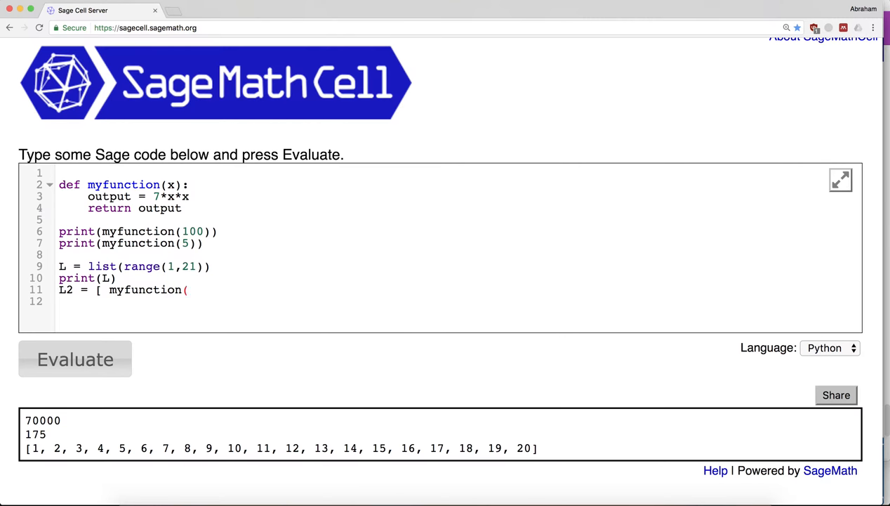
type("t")
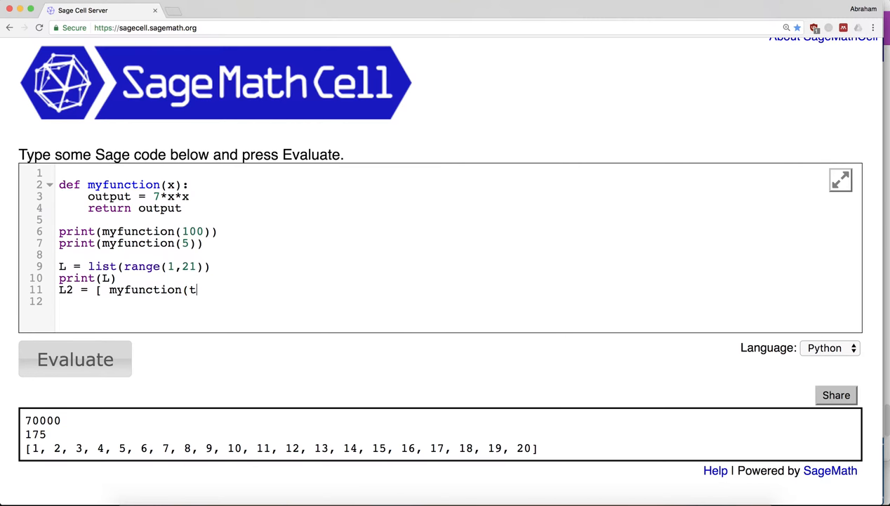
type(") for t in L")
type("print(L2")
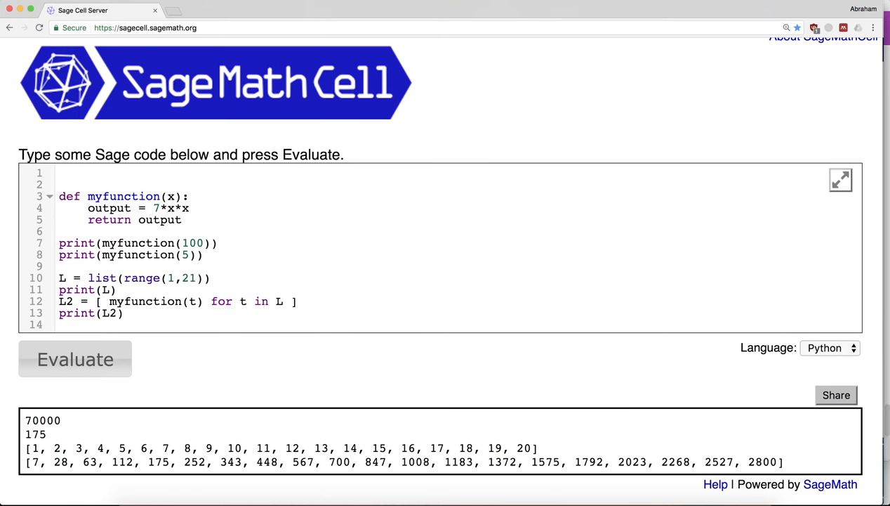
type("import numpy")
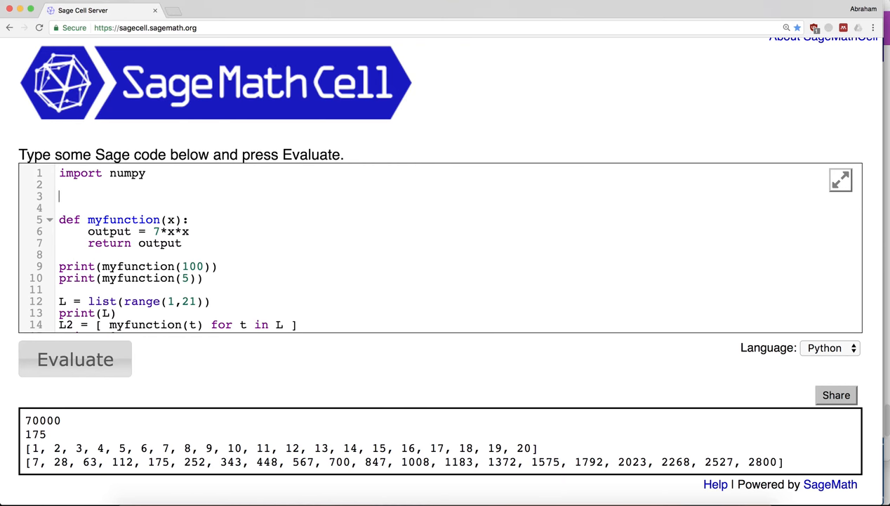
Step: Define square_a_matrix(A) returning A.dot(A) after importing numpy
type("def myfunct")
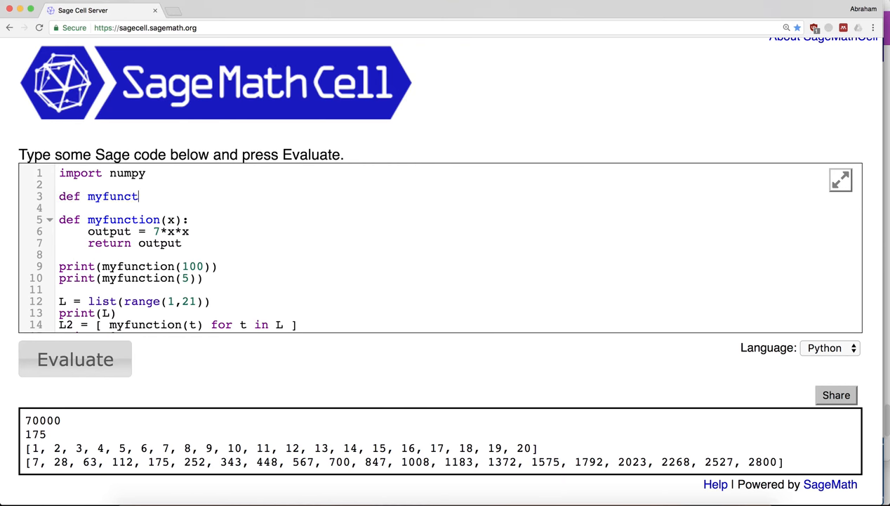
key("Backspace")
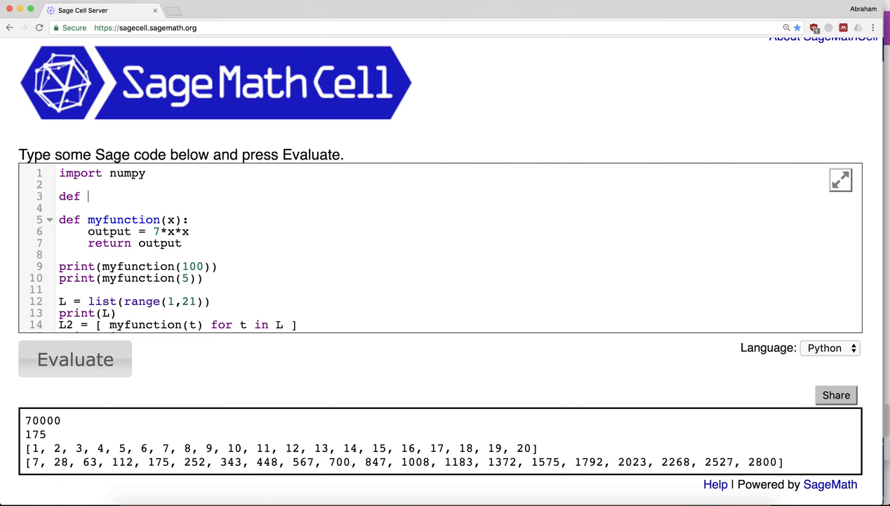
type("square_")
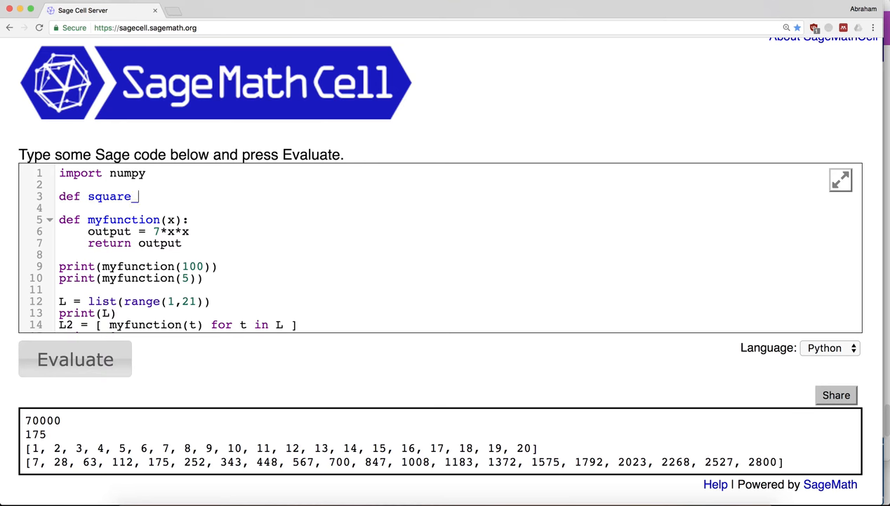
type("a_matrix(A):")
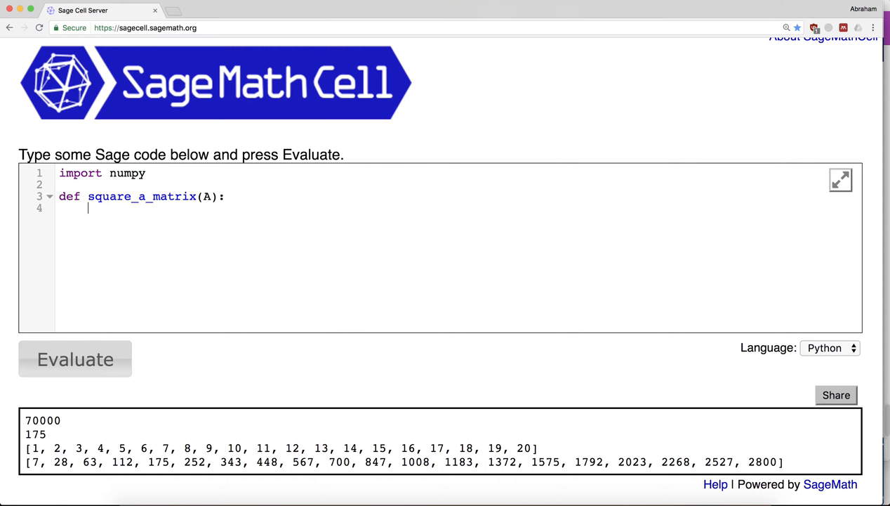
type("ret")
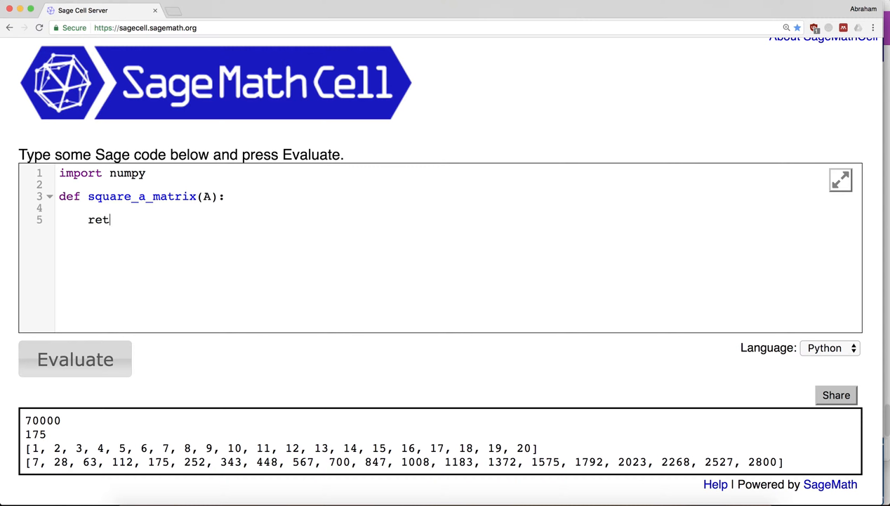
type("urn A.dot")
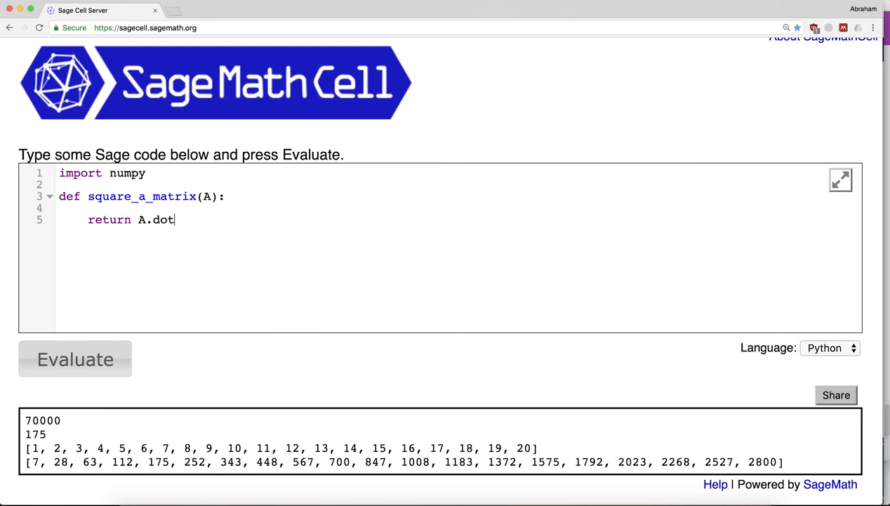
type("(A)")
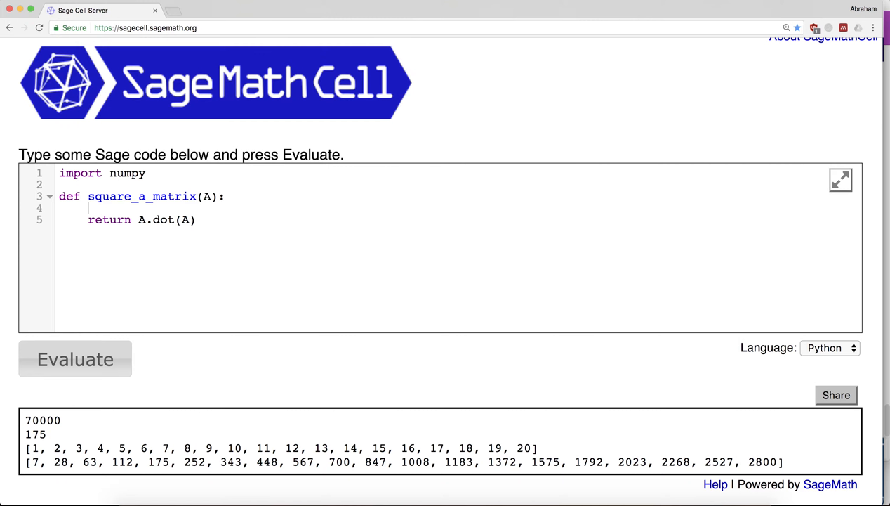
Step: Unpack m,n = A.shape and assert m == n with message "Sorry, your sizes don't match!"
type("m,n = A")
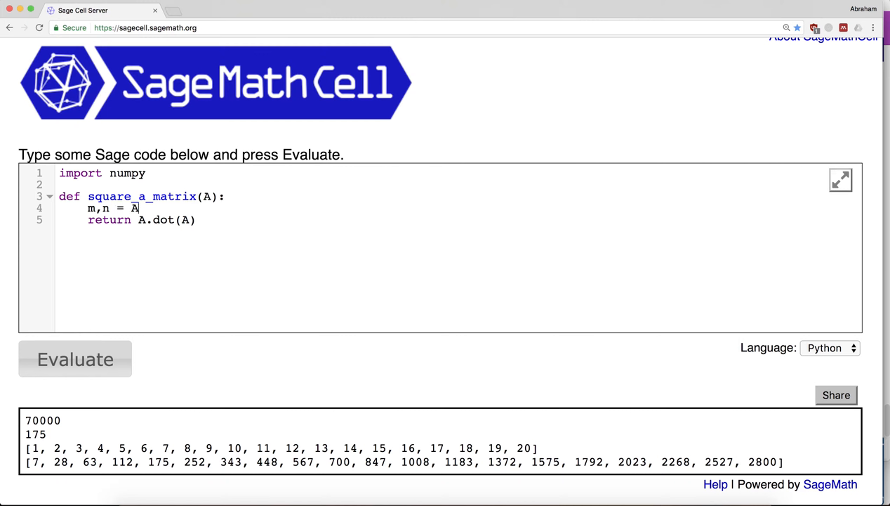
type(".shape")
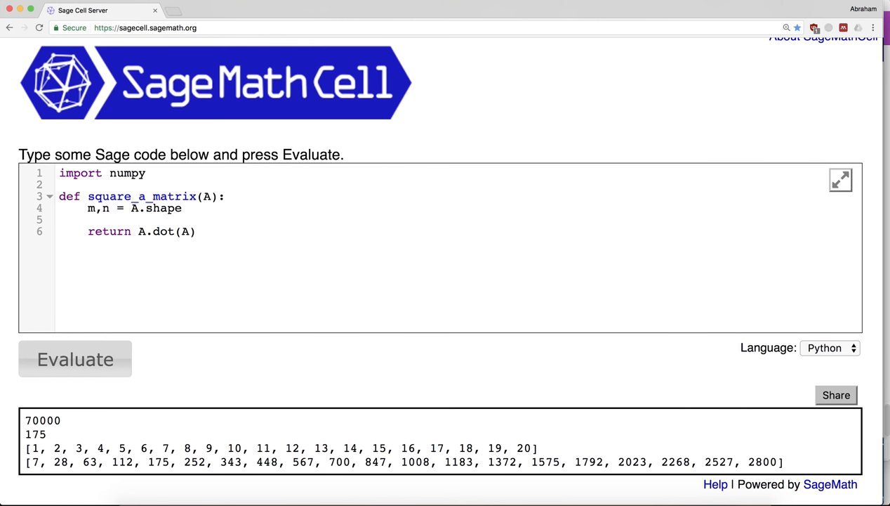
type("assert m ==")
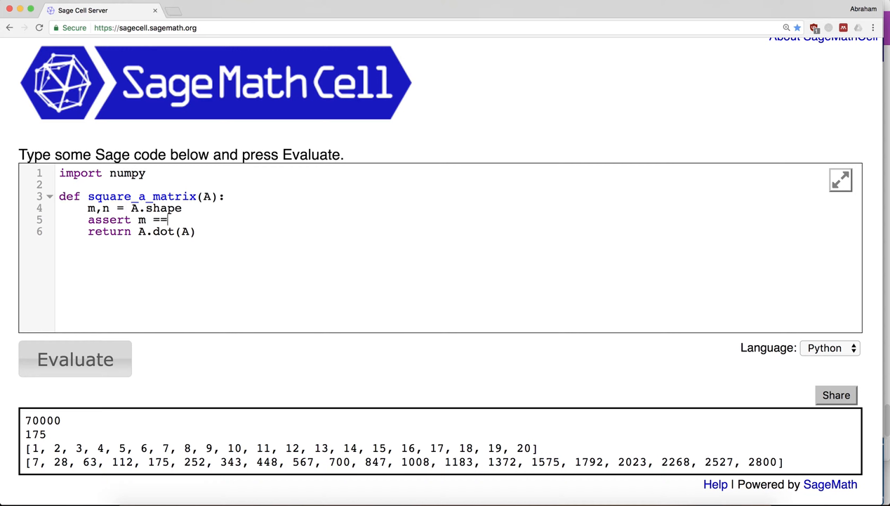
type("n")
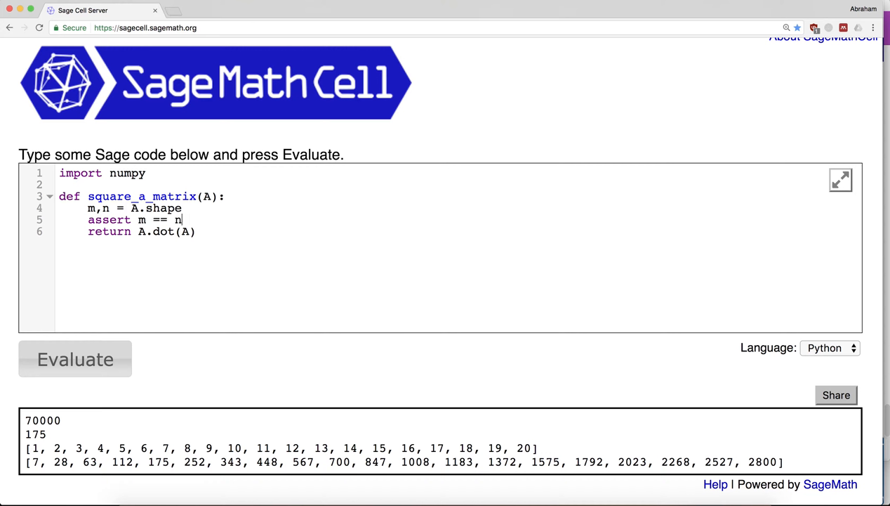
type(", \"Sorry, your sizes do")
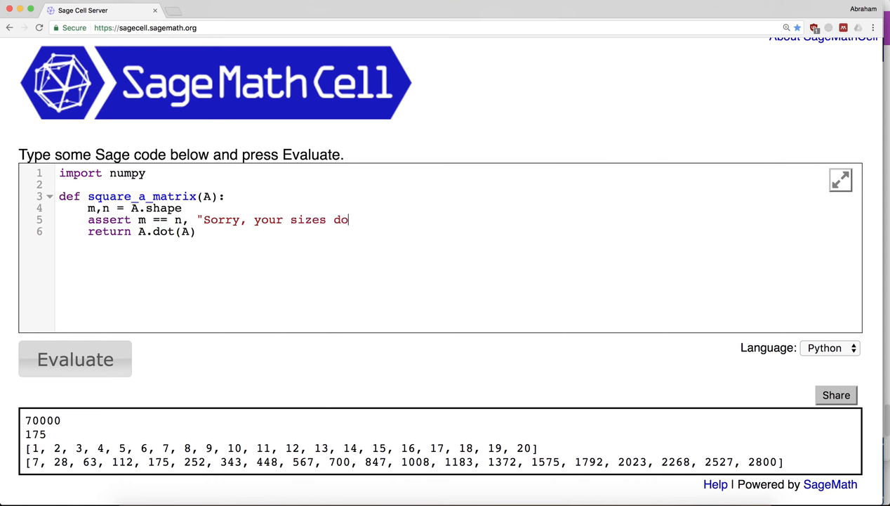
type("n't match!")
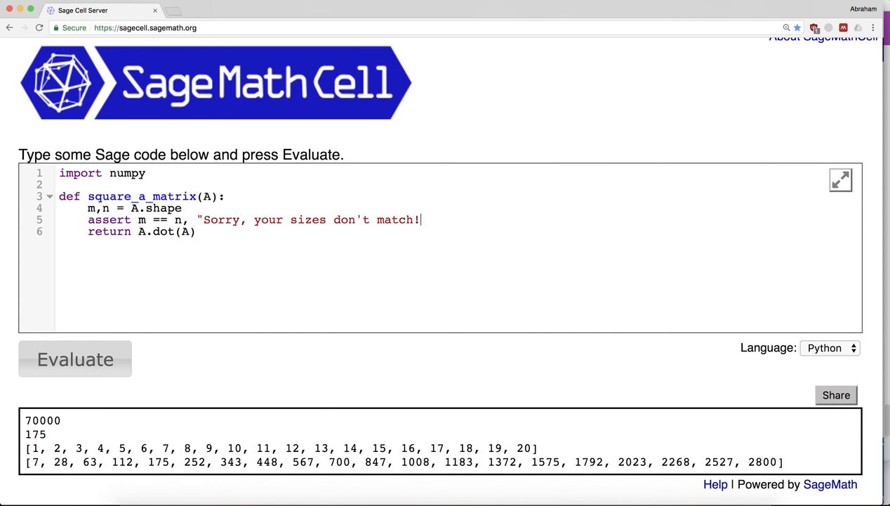
type("\"")
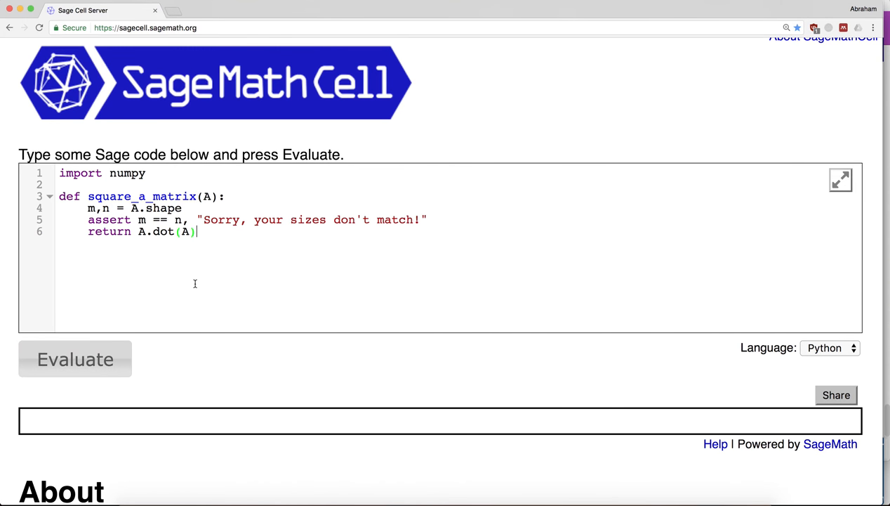
Step: Define B = numpy.array([[1,2,3],[0,1,2],[3,3,3]])
type("x")
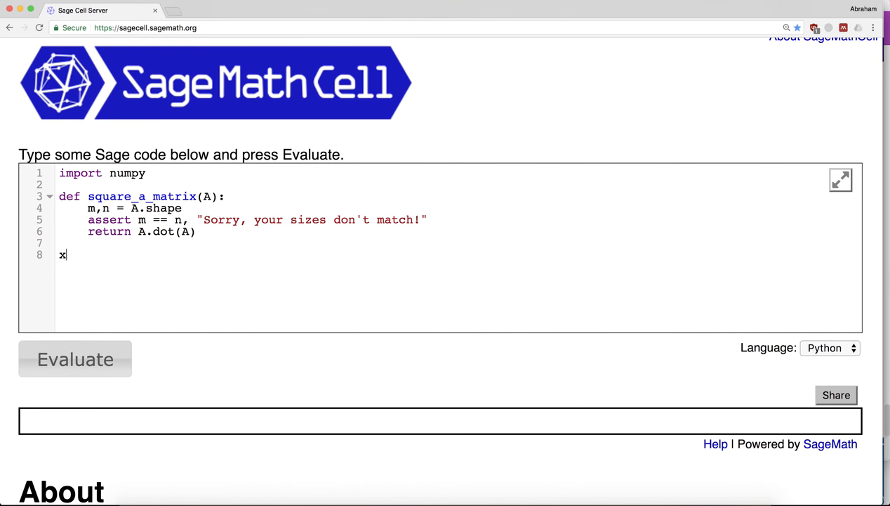
type("B =")
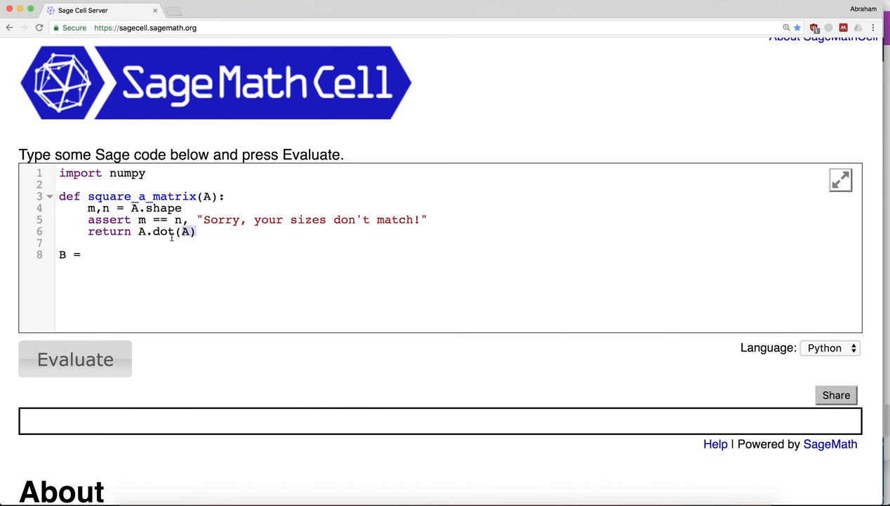
left_click_drag(59, 196, 197, 231)
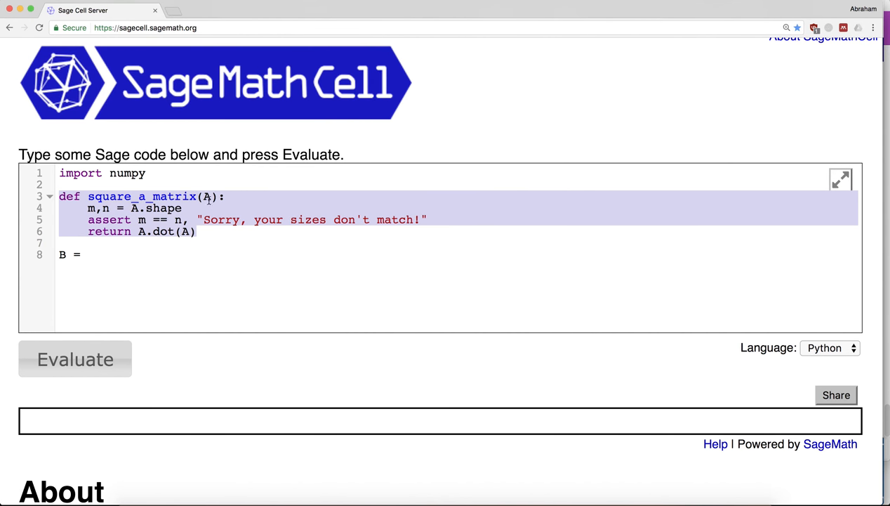
type("nu")
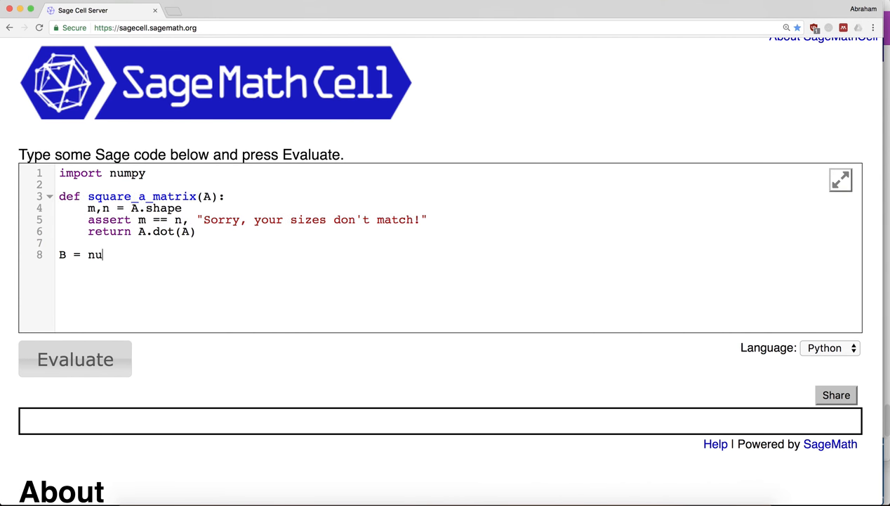
type("mp")
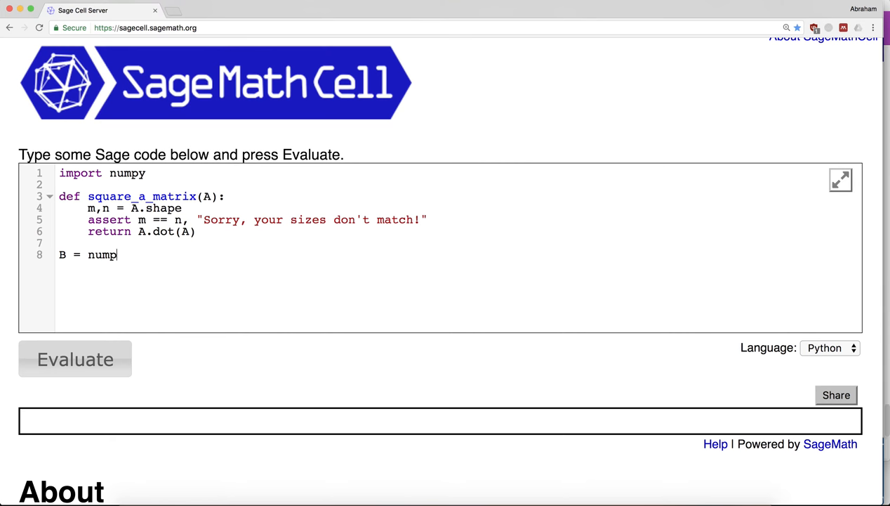
type("y.arra")
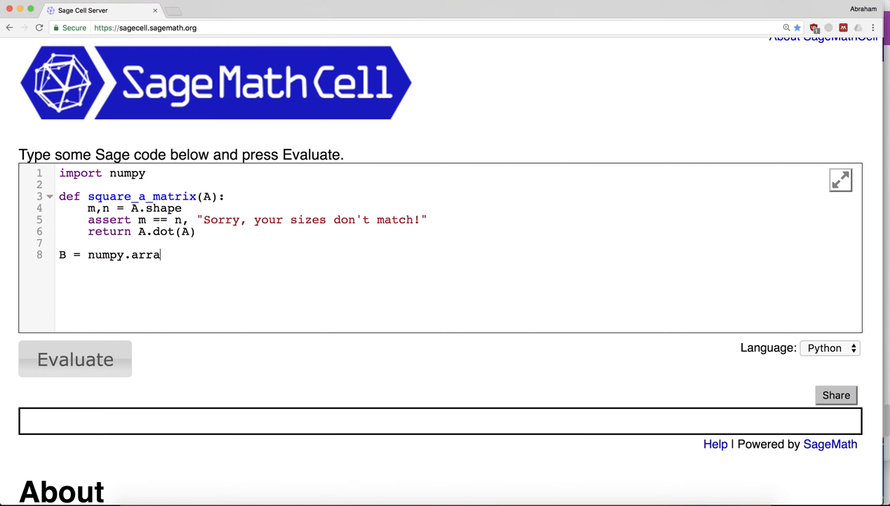
type("y([[1,")
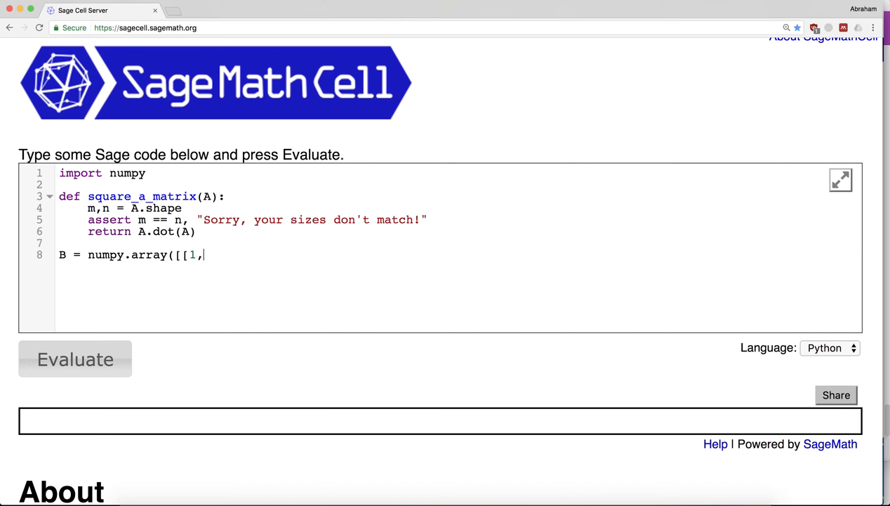
type("2,3],[0")
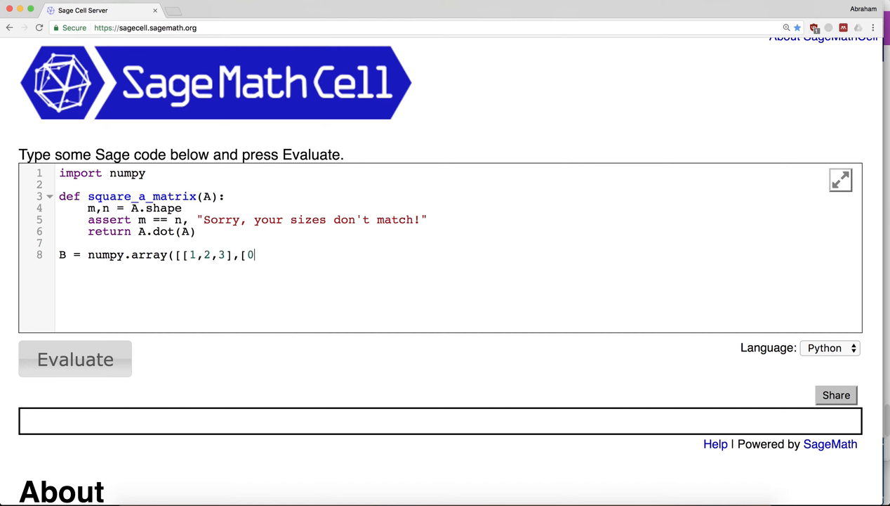
type(",1,2],p")
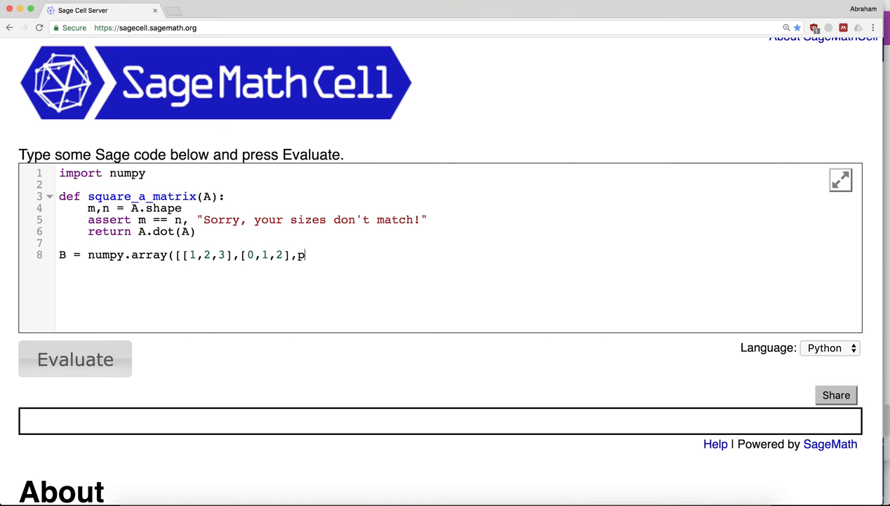
type("[3,3,3]])")
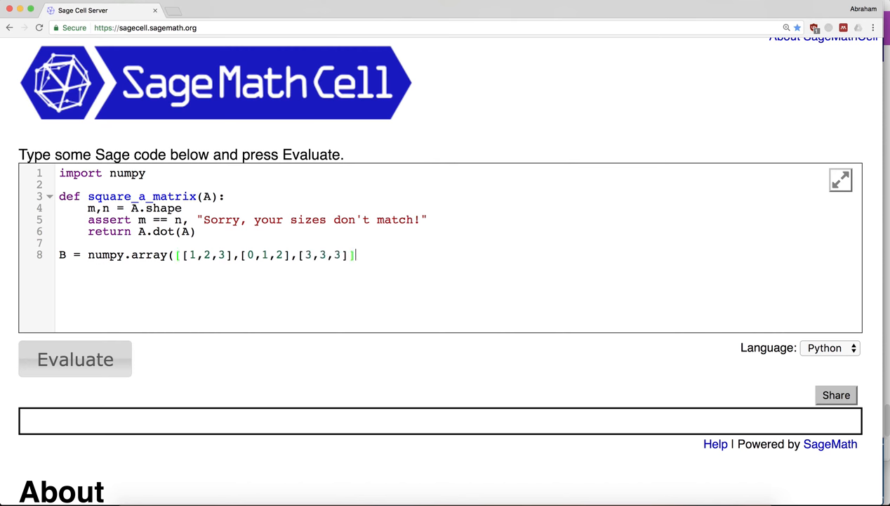
type(")")
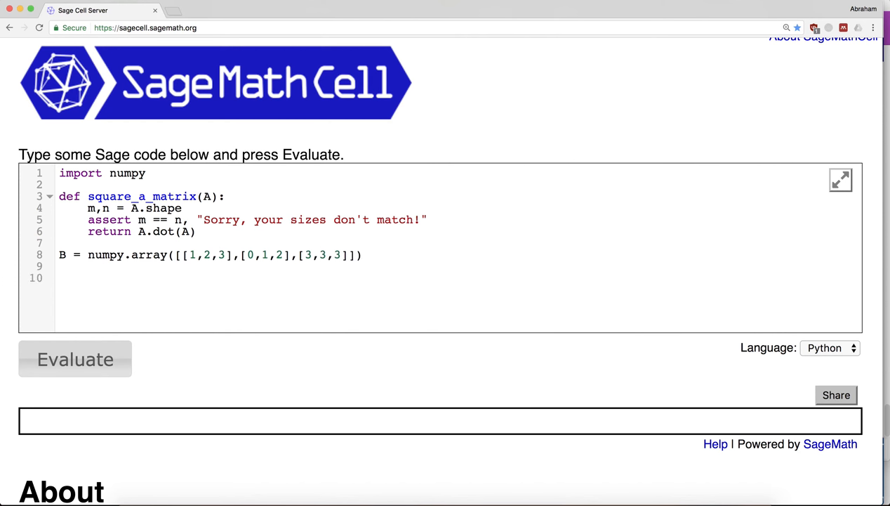
Step: Add print(B) and print(square_a_matrix(B))
type("print(B)")
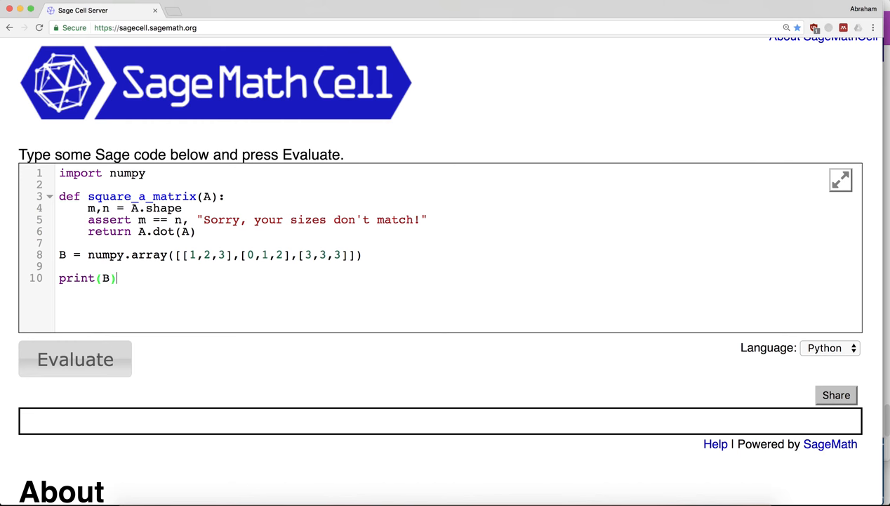
type("pri")
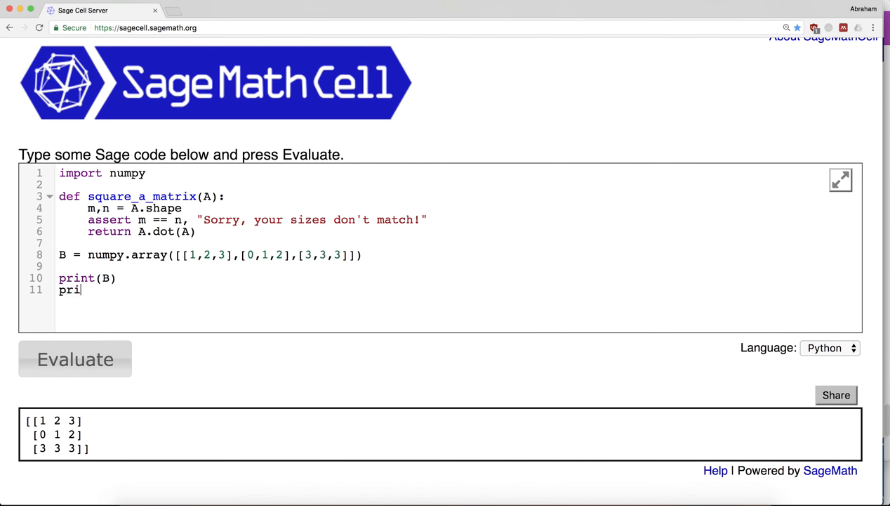
type("nt(square_a_matrix(B))")
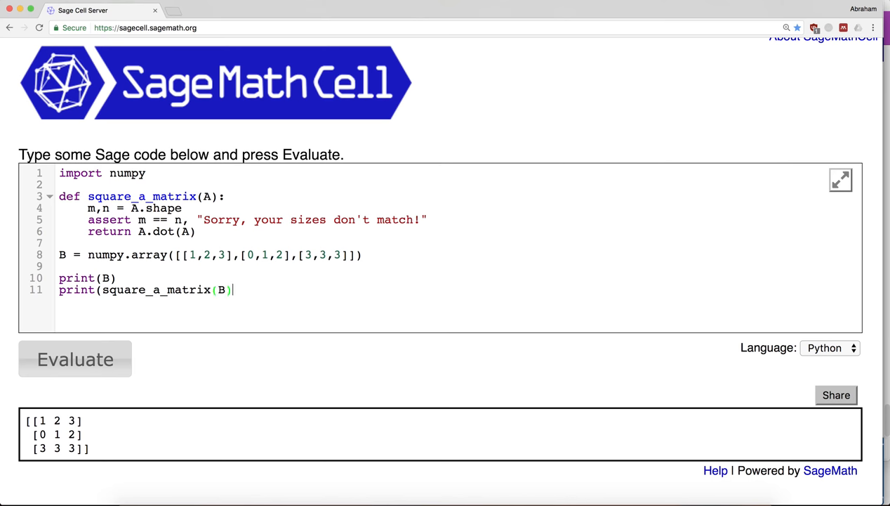
Step: Evaluate to show B squared as [[10 13 16],[6 7 8],[12 18 24]]
left_click(75, 358)
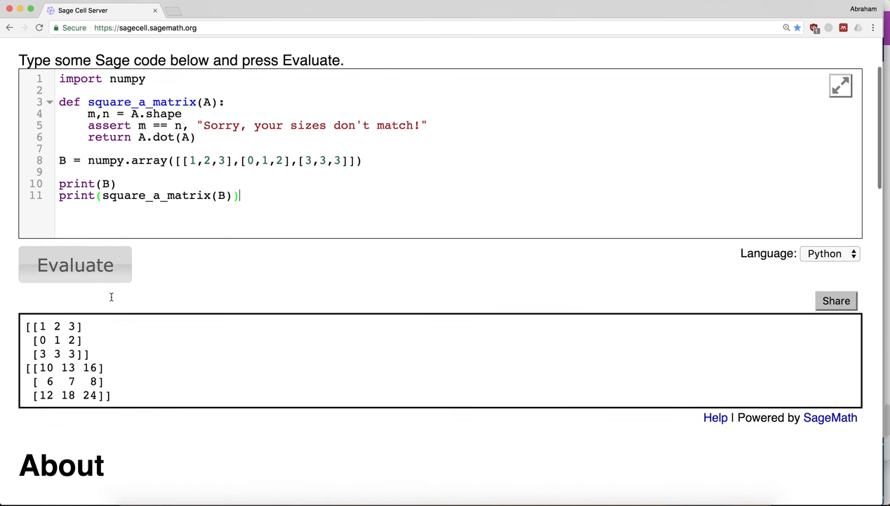
scroll("down", 3)
type("C = numpy.array([[1,2,3],[0,1,2],[3,3,3]])")
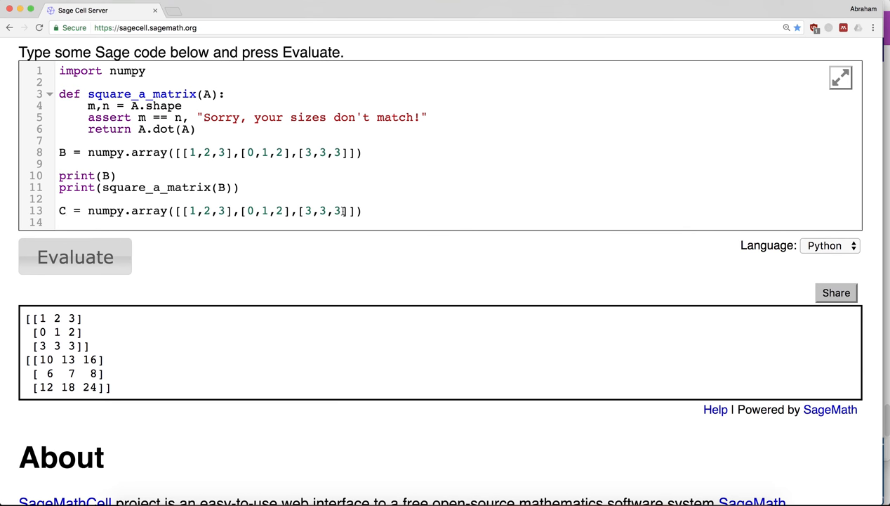
Step: Trim C to the 2x3 array [[1,2,3],[0,1,2]] and print C and square_a_matrix(C)
left_click_drag(344, 211, 292, 211)
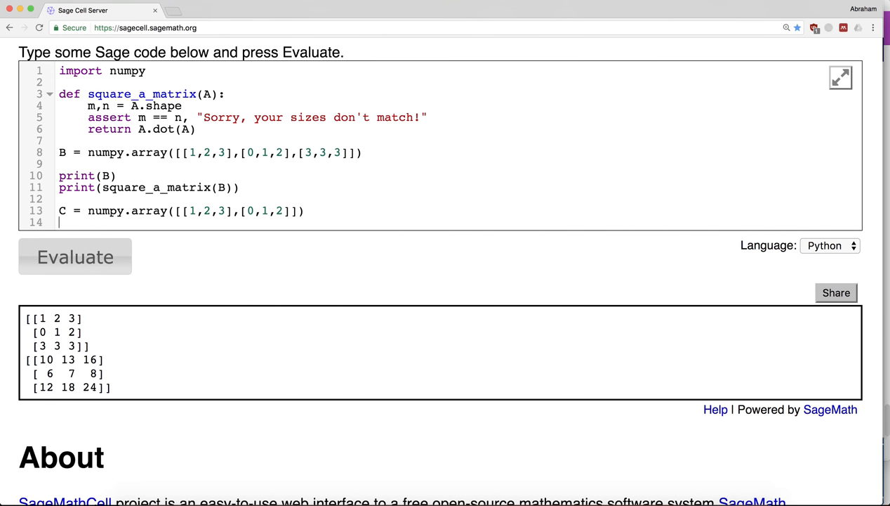
type("print(C)")
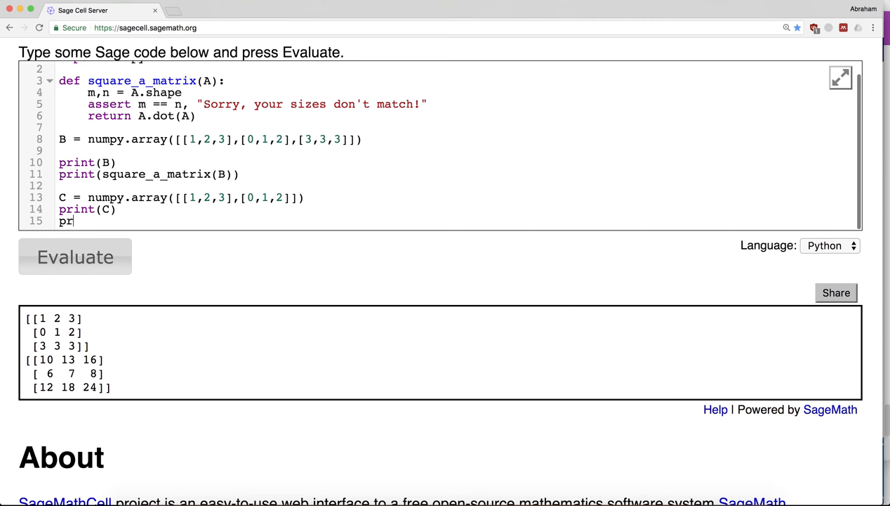
type("int(square_a_m,")
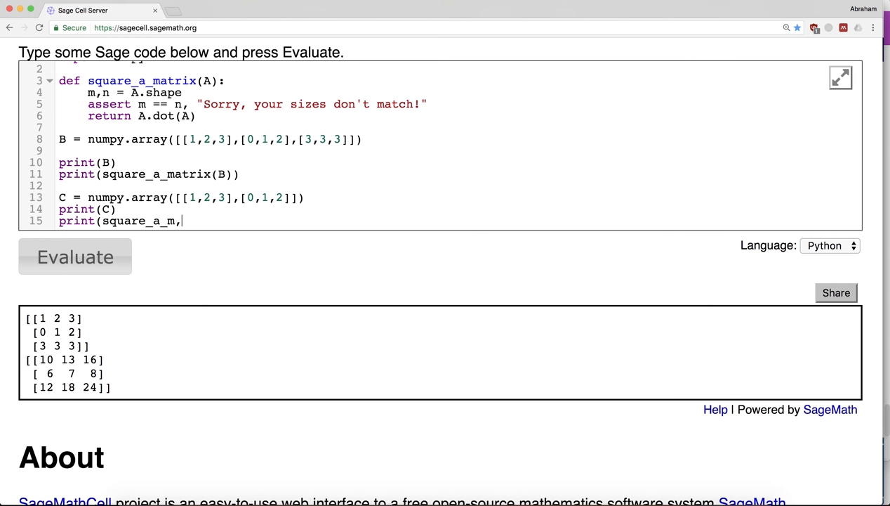
type("atrix(")
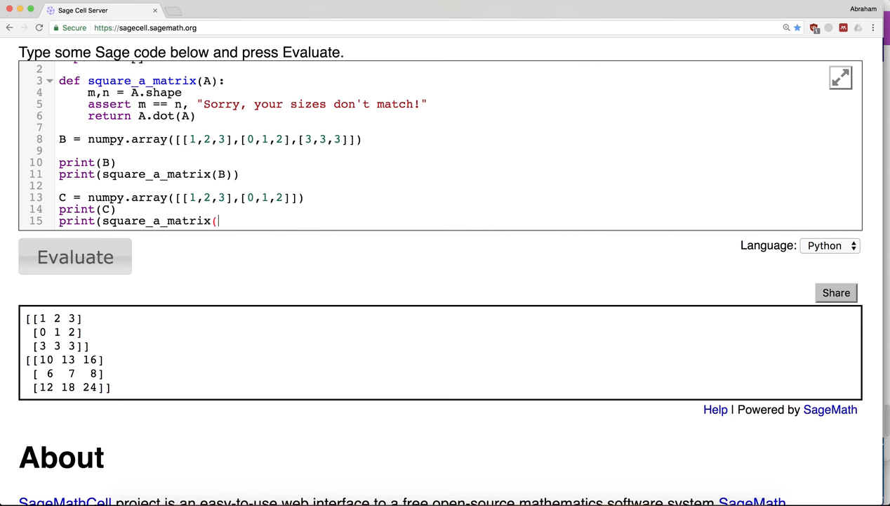
type("C))")
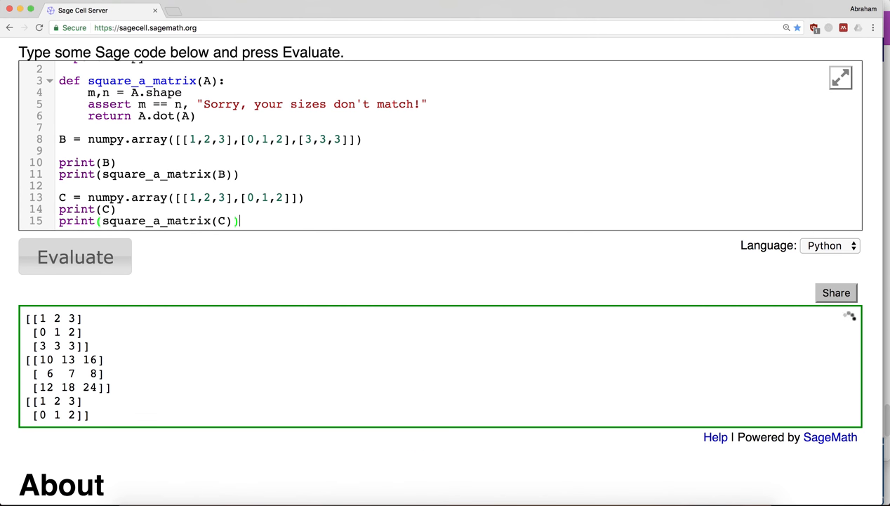
Step: Evaluate on the 2x3 array and read the AssertionError "Sorry, your sizes don't match!"
left_click(74, 255)
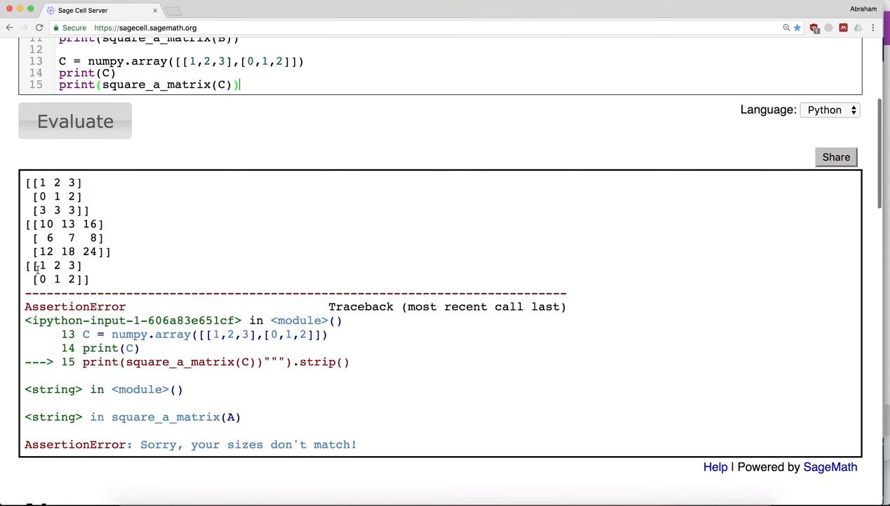
scroll("down", 3)
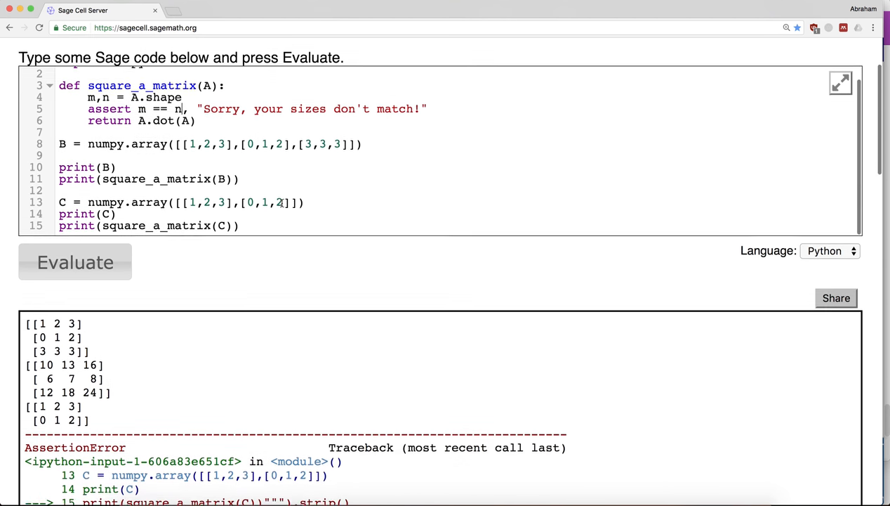
scroll("down", 3)
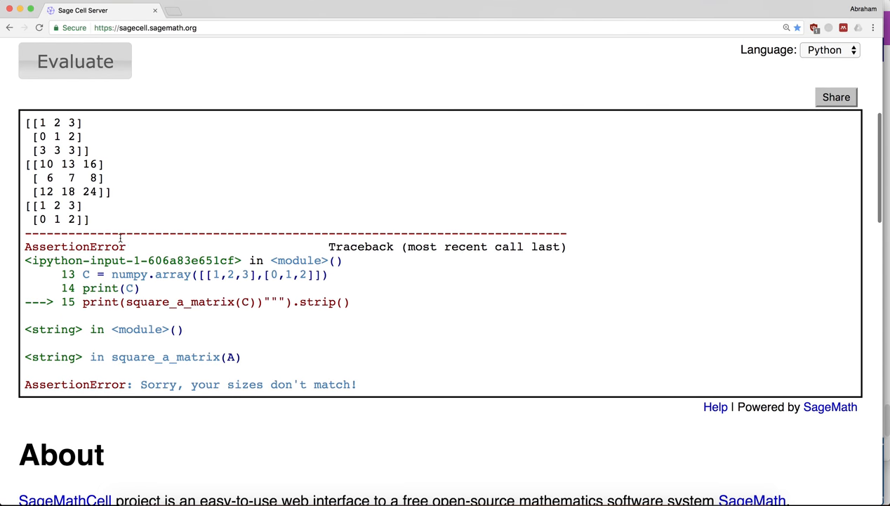
double_click(76, 247)
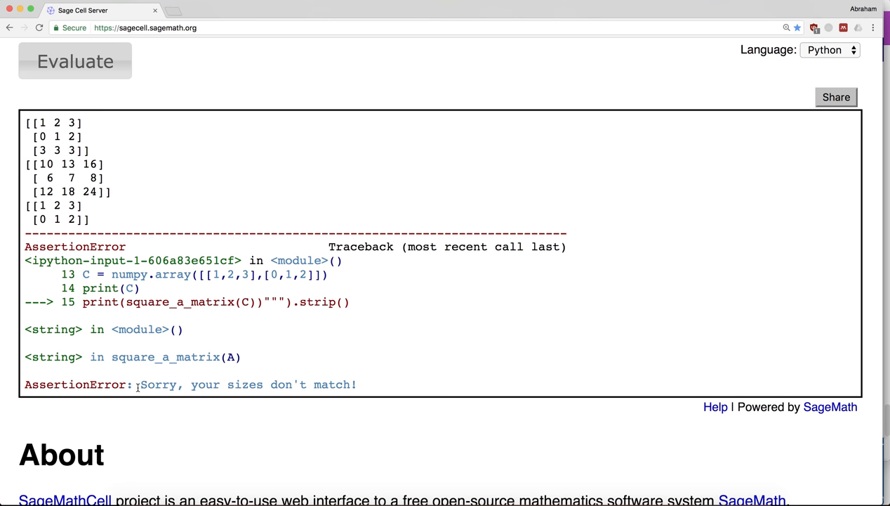
mouse_move(168, 329)
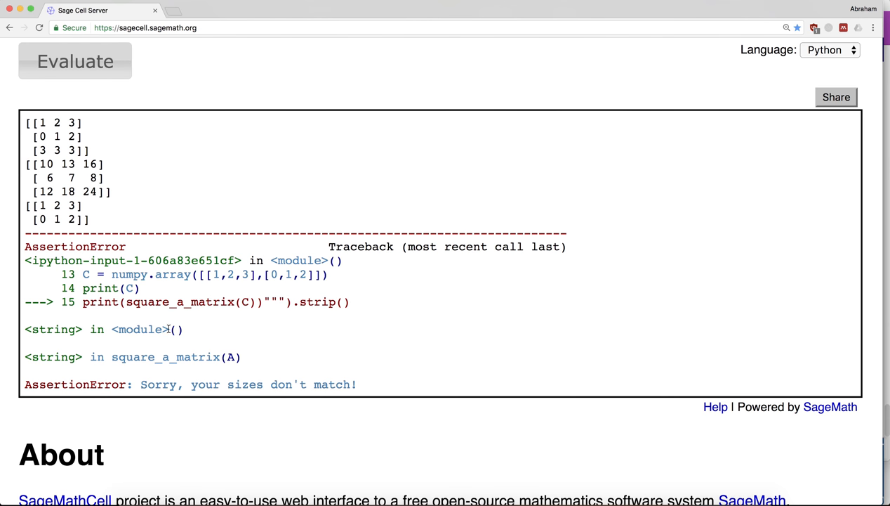
left_click_drag(82, 273, 241, 357)
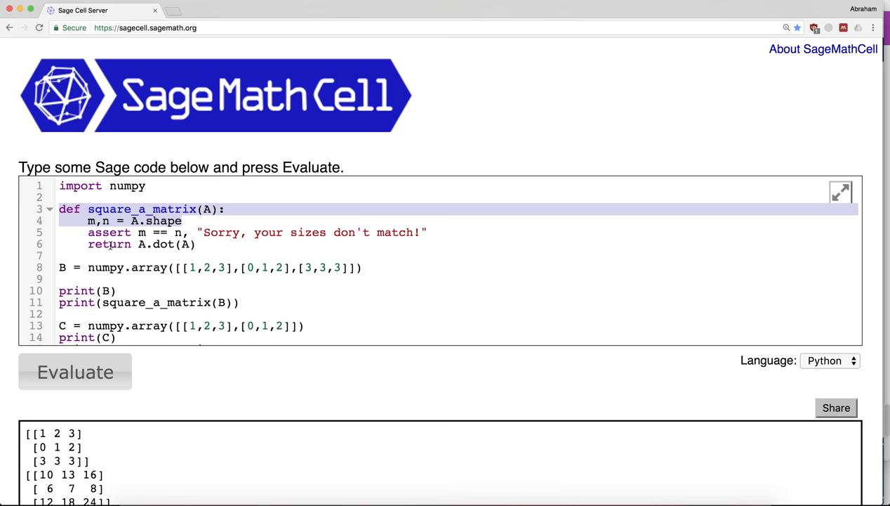
left_click(181, 220)
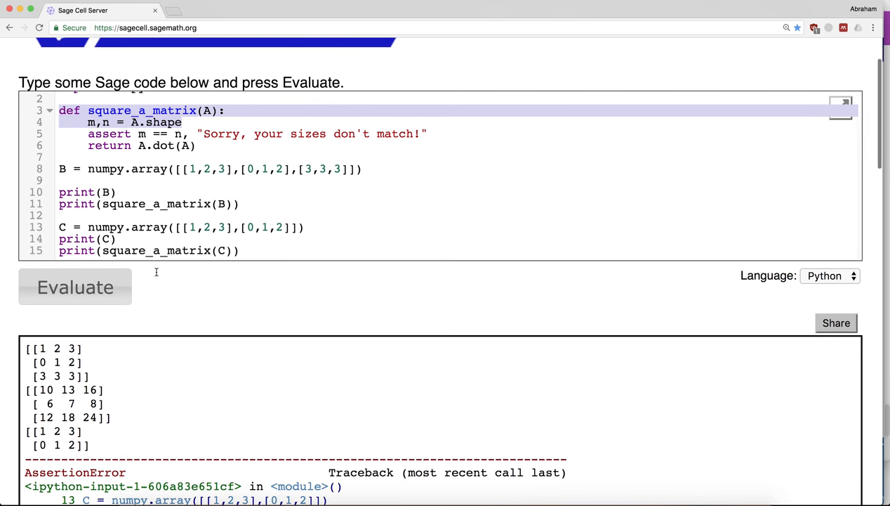
scroll("up", 3)
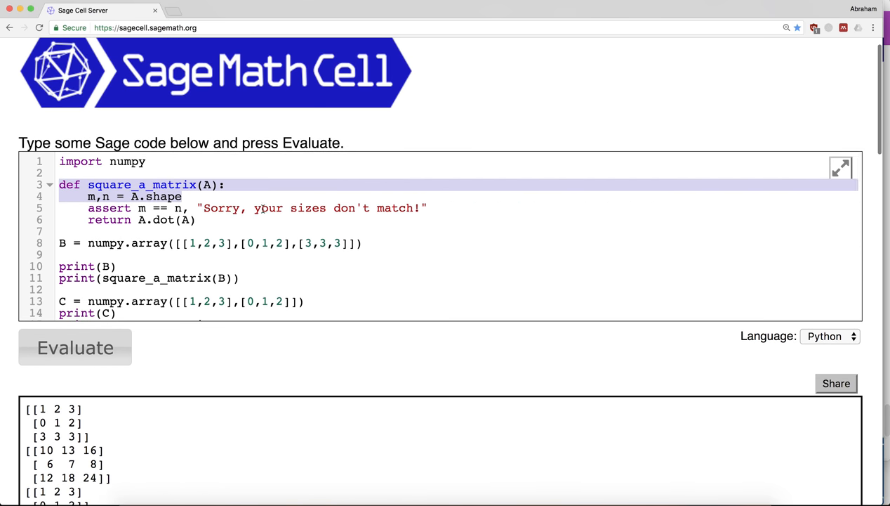